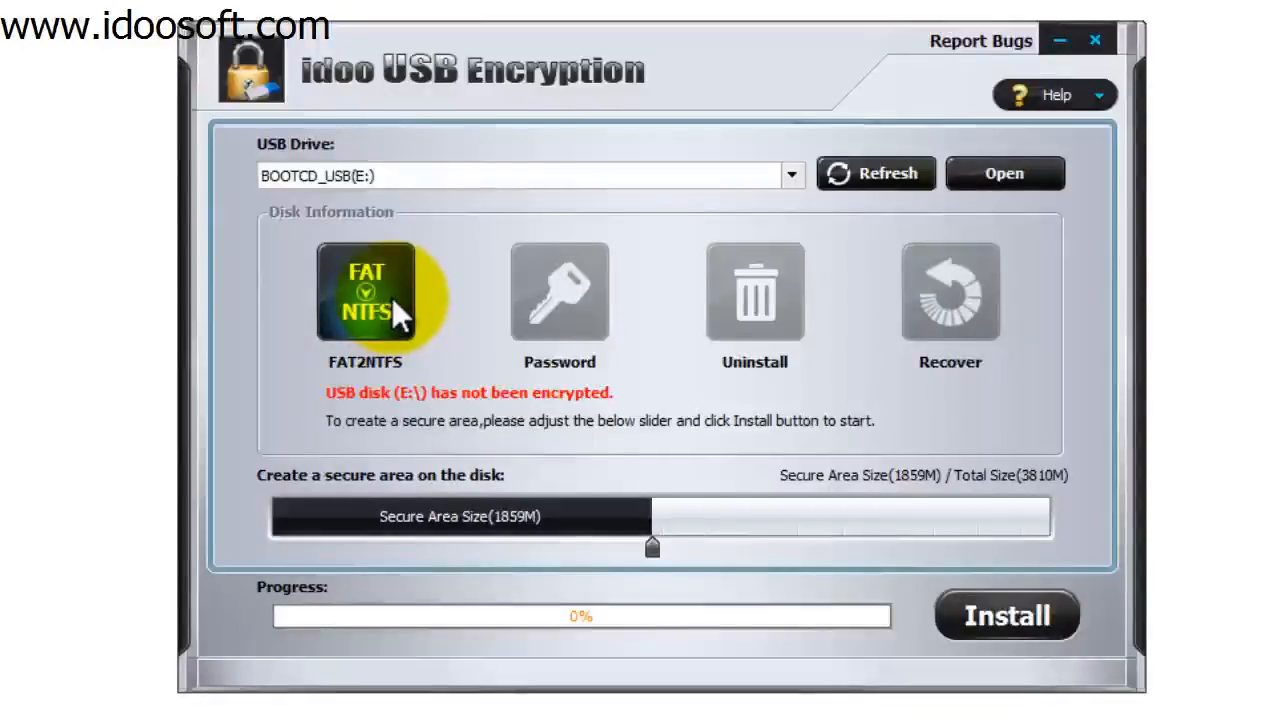
- Run FAT2NTFS on drive E: and accept the reformat warning to convert it to NTFS
click(368, 292)
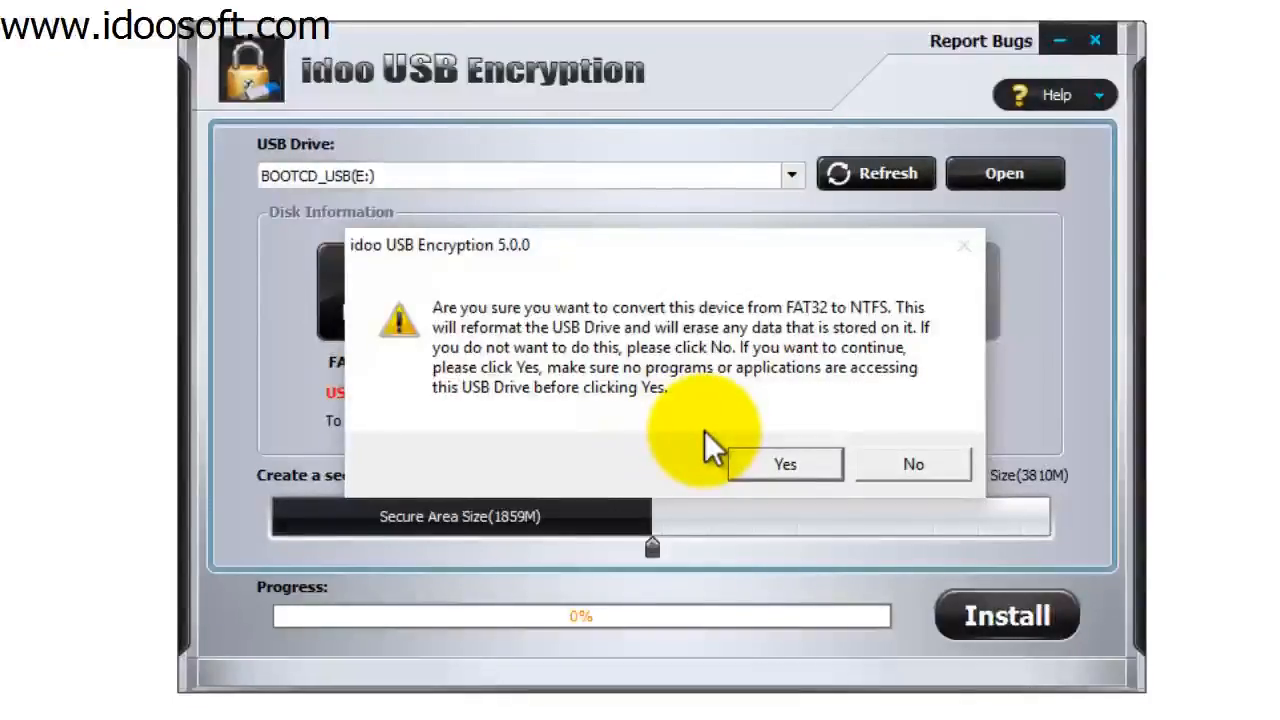
click(784, 464)
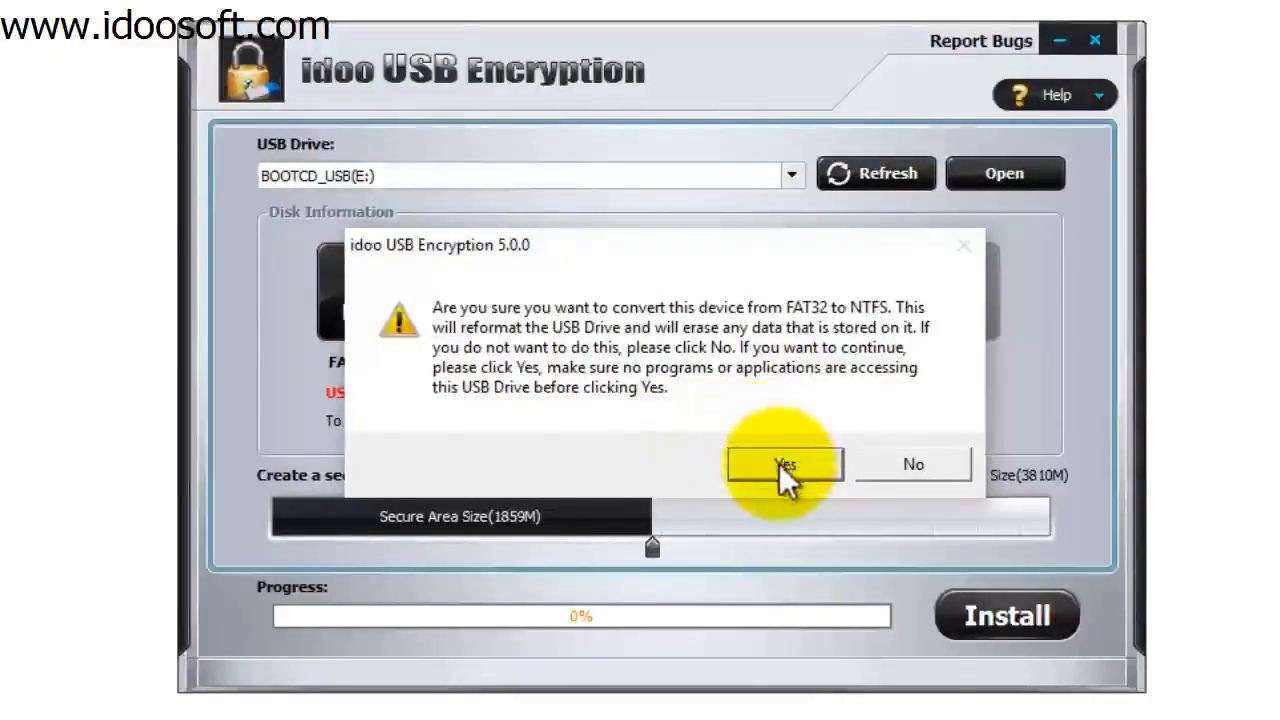
click(784, 464)
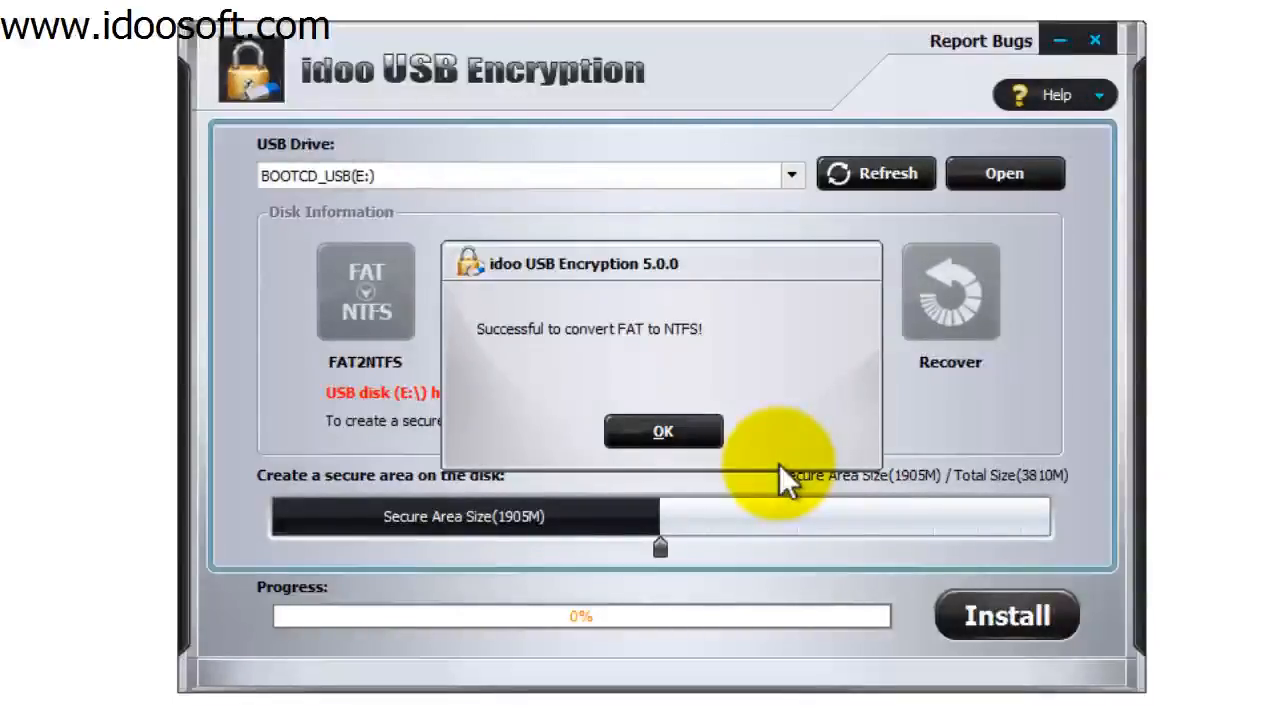
- Size the secure area at 2002M of the 3810M drive and start the Install, reaching the password prompt
click(662, 432)
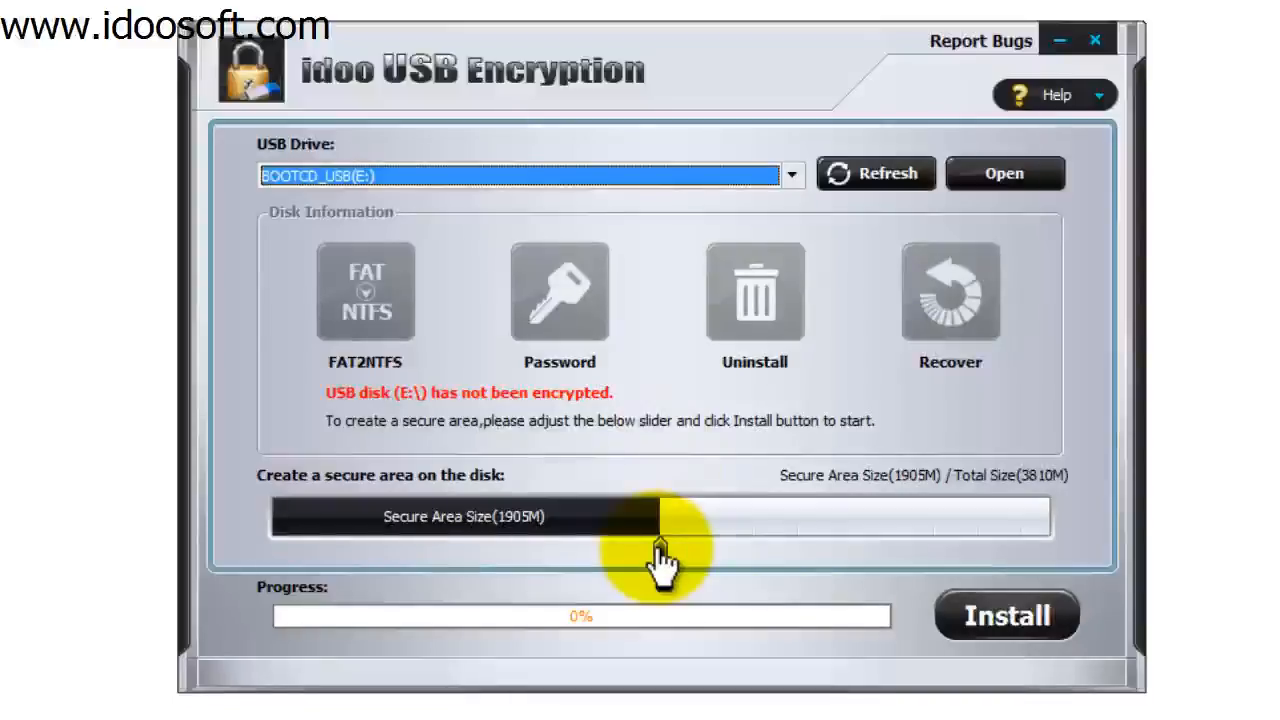
drag(660, 516, 620, 516)
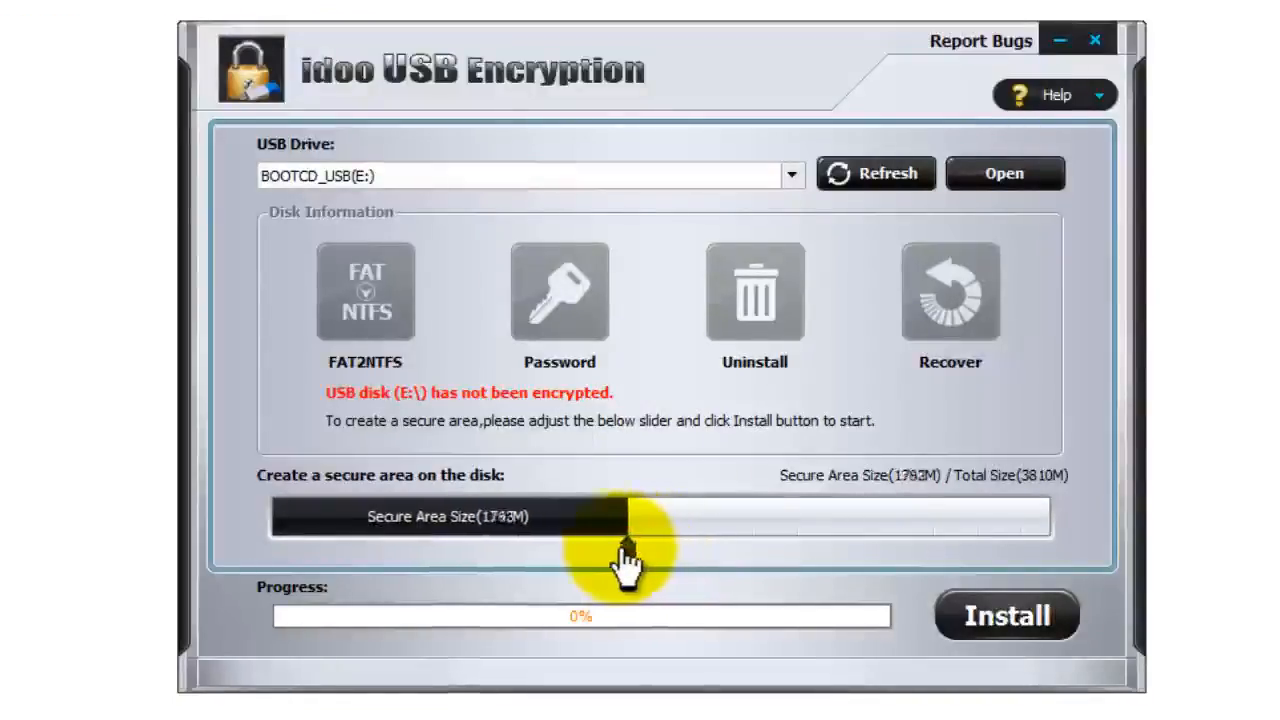
drag(624, 516, 776, 516)
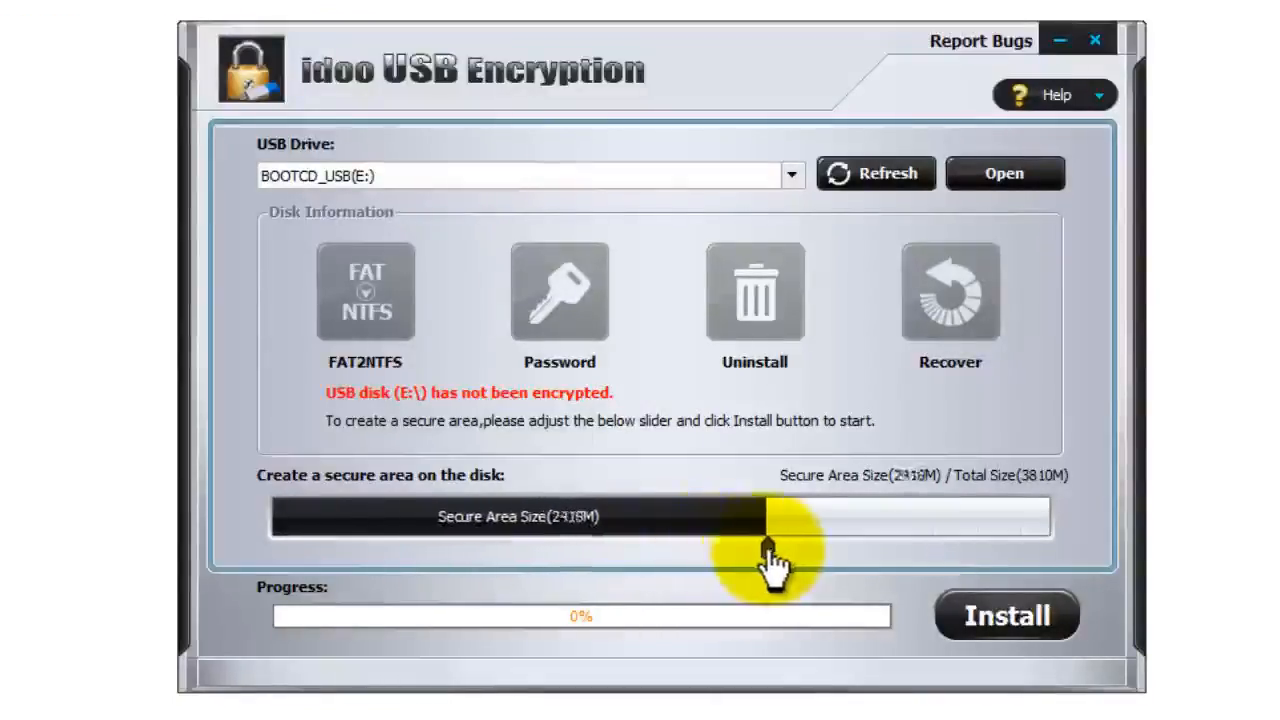
drag(776, 516, 730, 516)
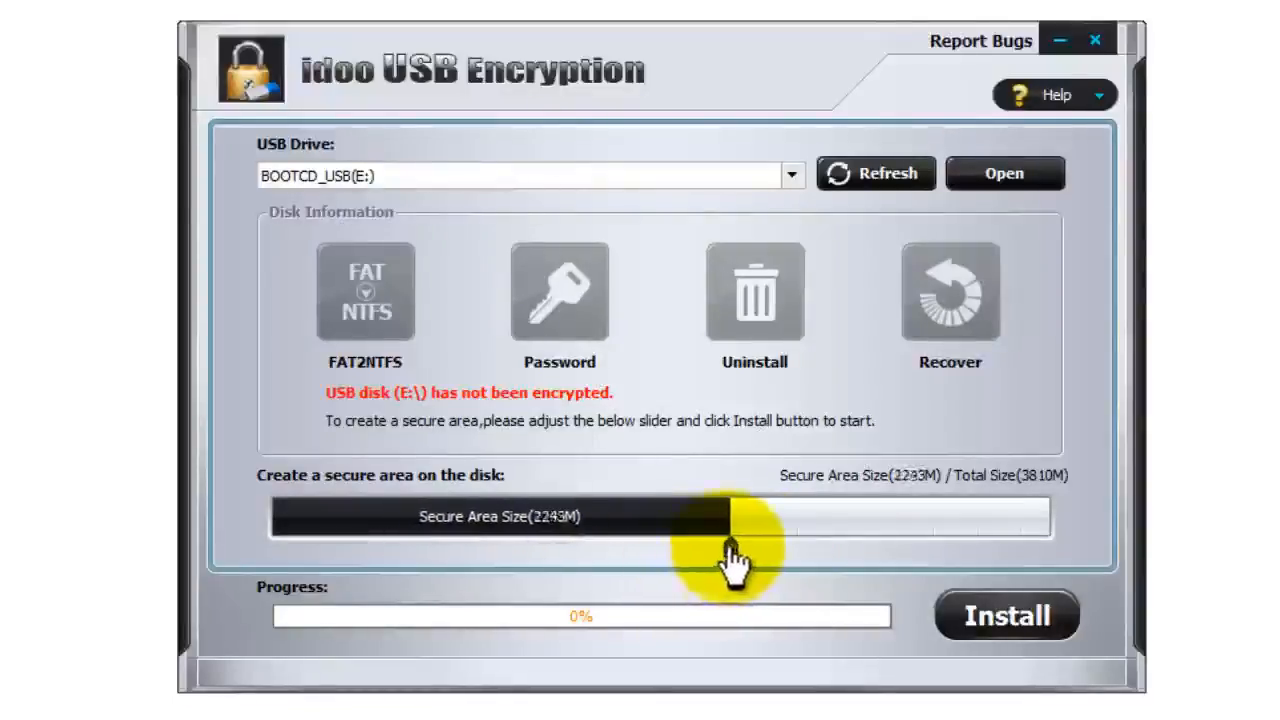
drag(740, 516, 724, 516)
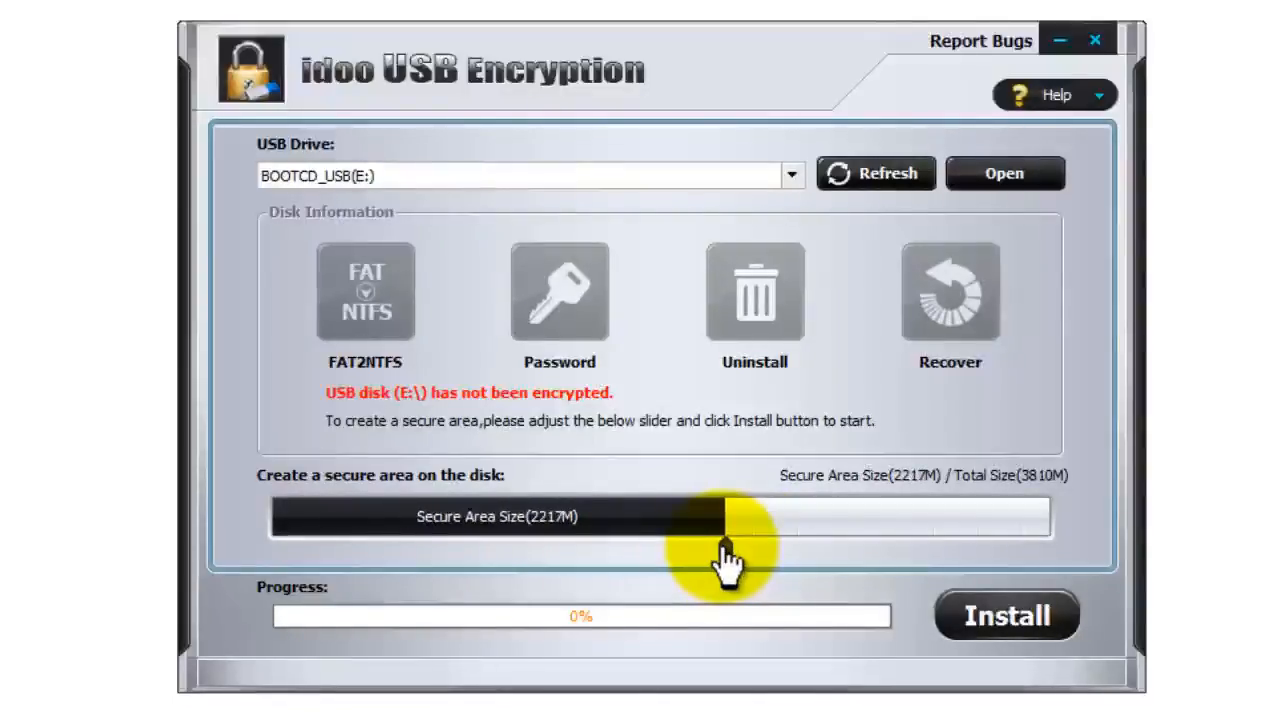
drag(720, 516, 740, 516)
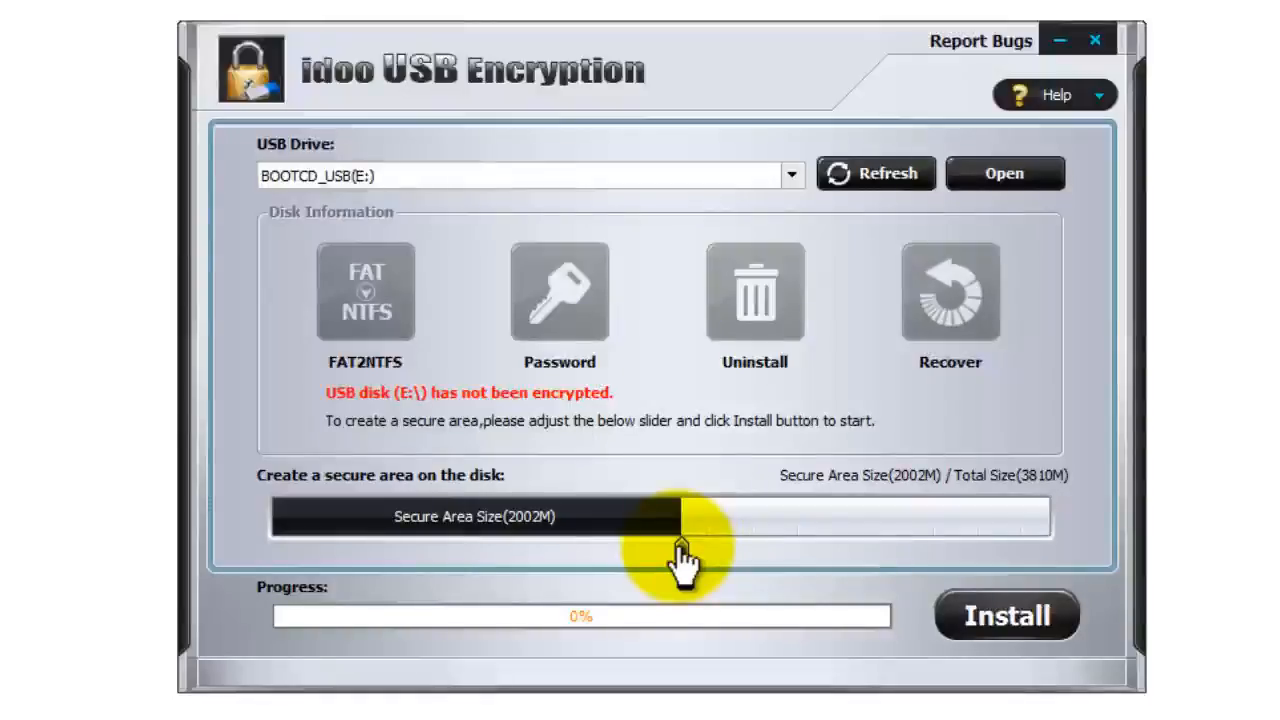
click(1006, 616)
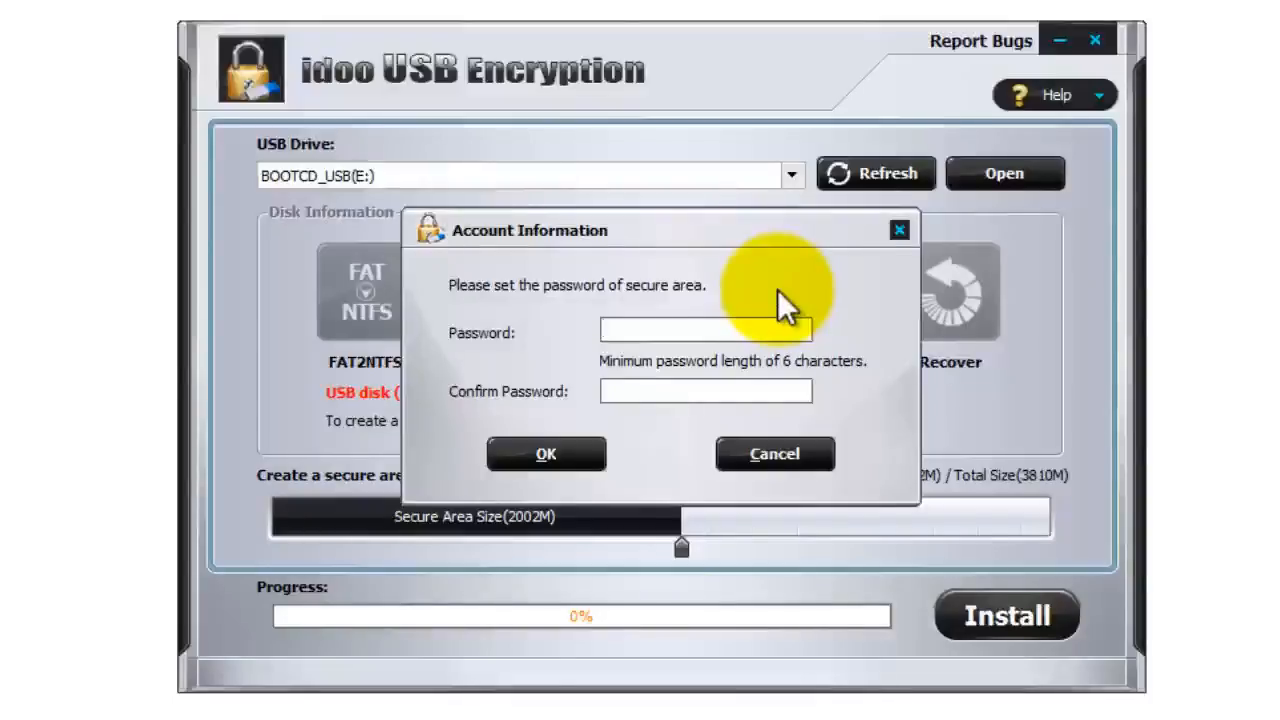
- Enter and confirm the password in Account Information so the 2002M secure area is created and encrypted
click(704, 330)
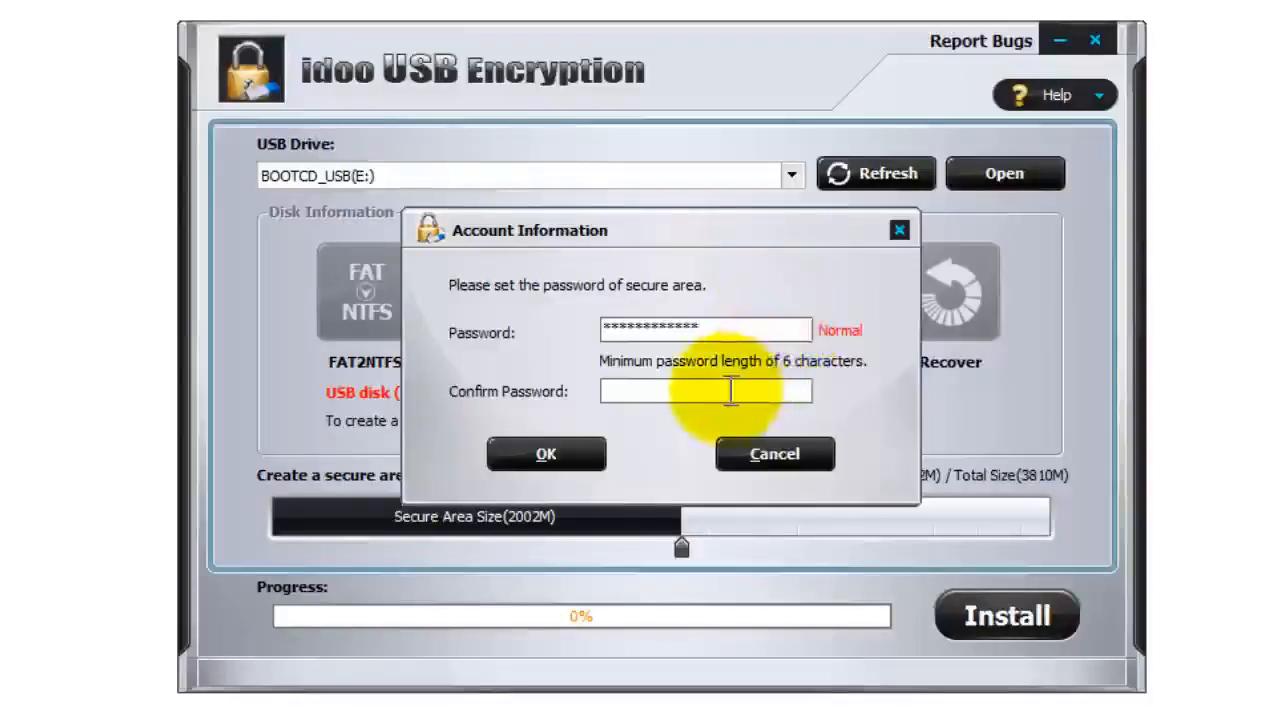
text(********)
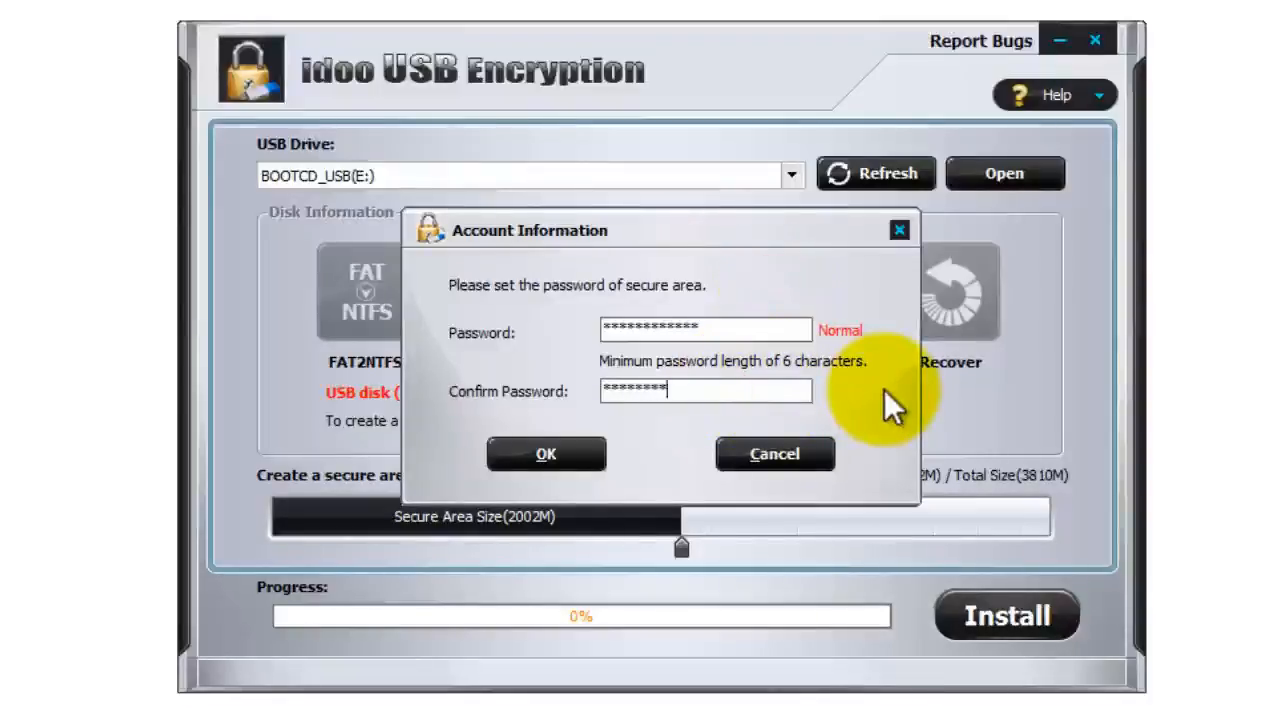
text(****)
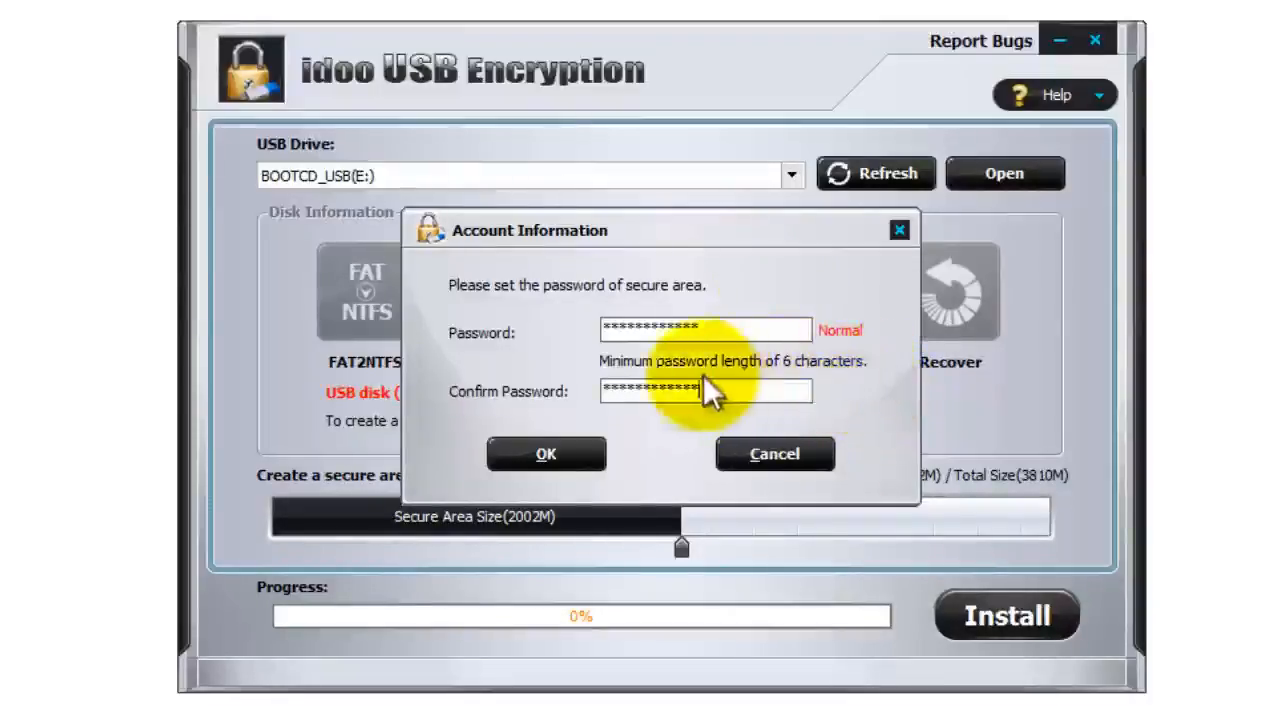
click(544, 452)
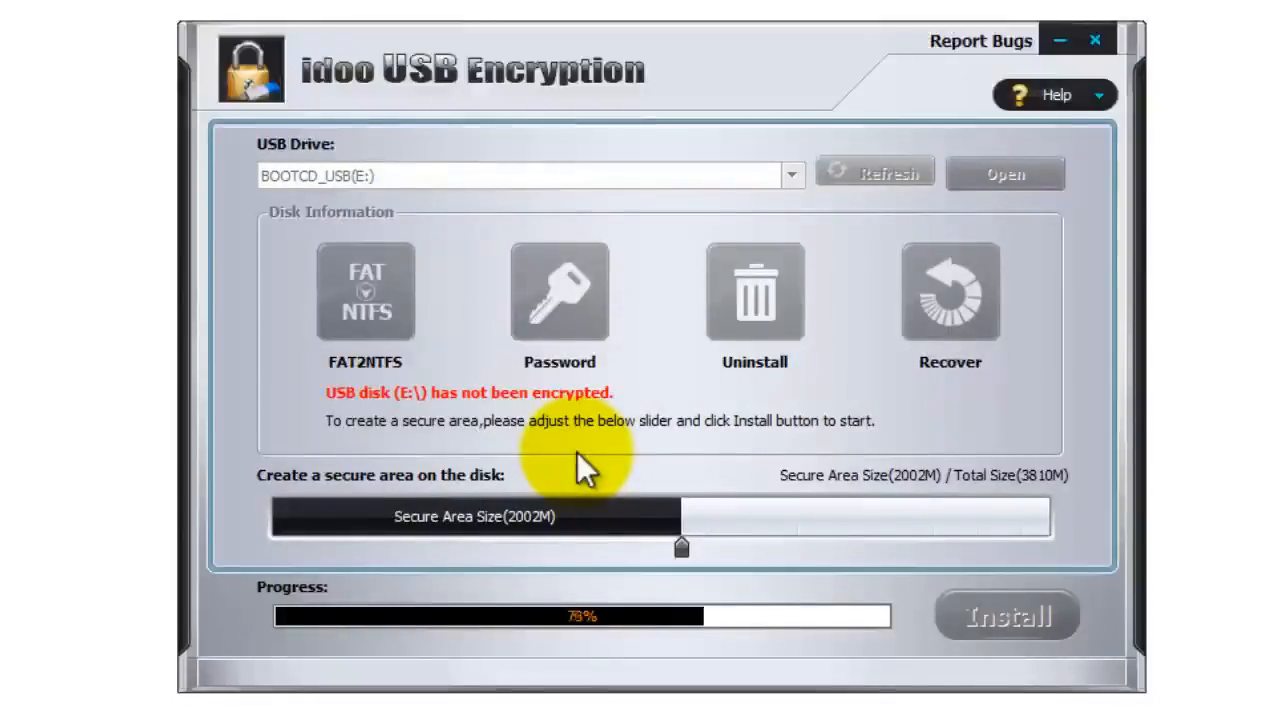
mouse_move(740, 664)
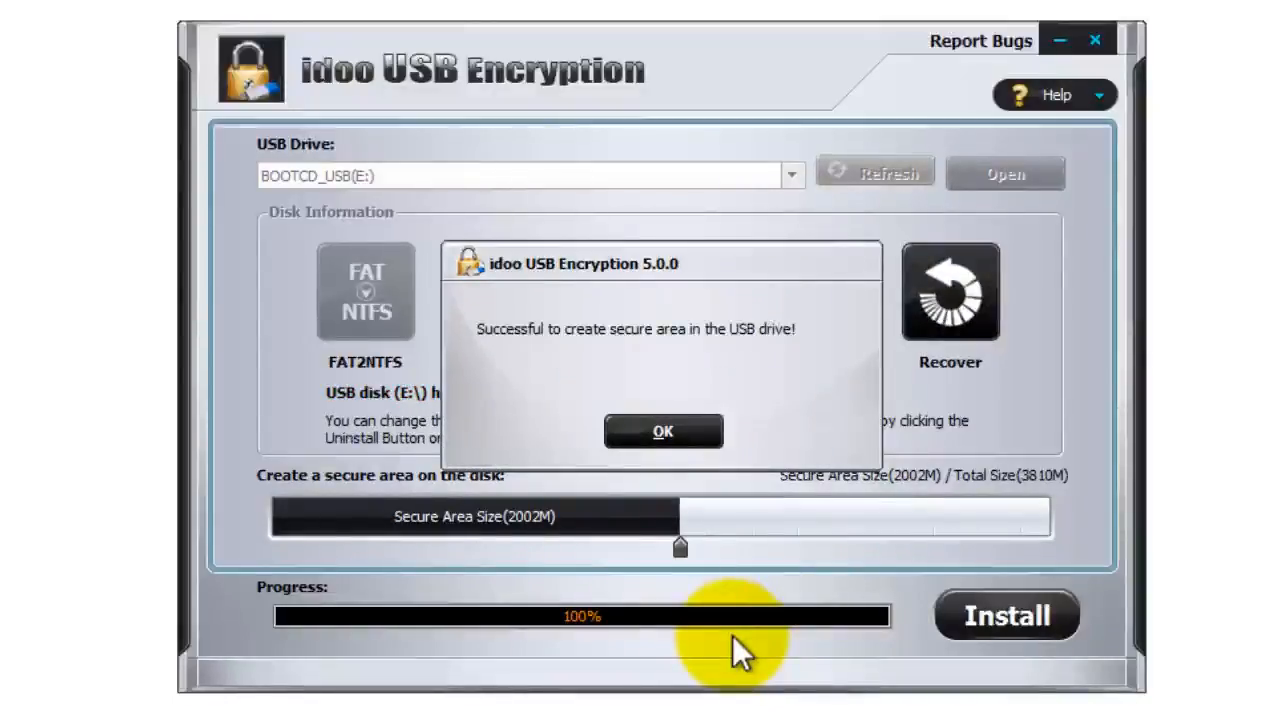
mouse_move(664, 432)
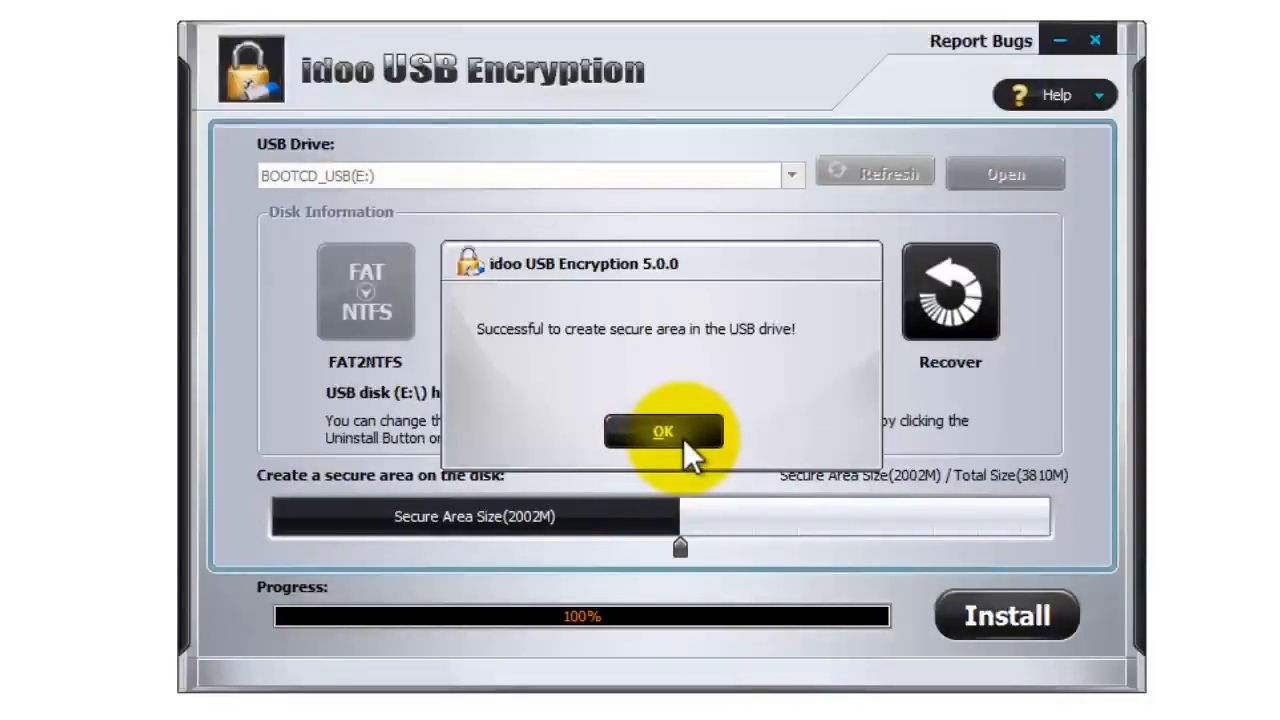
click(664, 430)
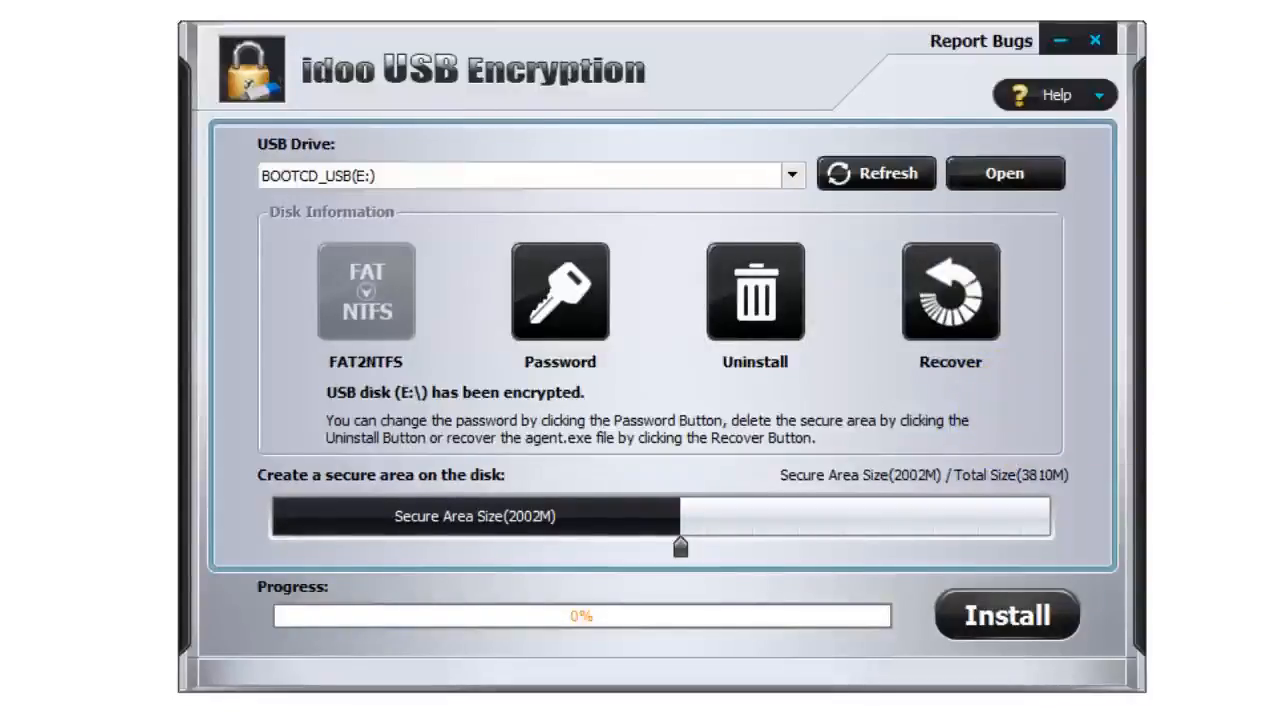
- Launch the agent from the USB drive, enter the password, and try read-only mode before unticking it
click(1004, 172)
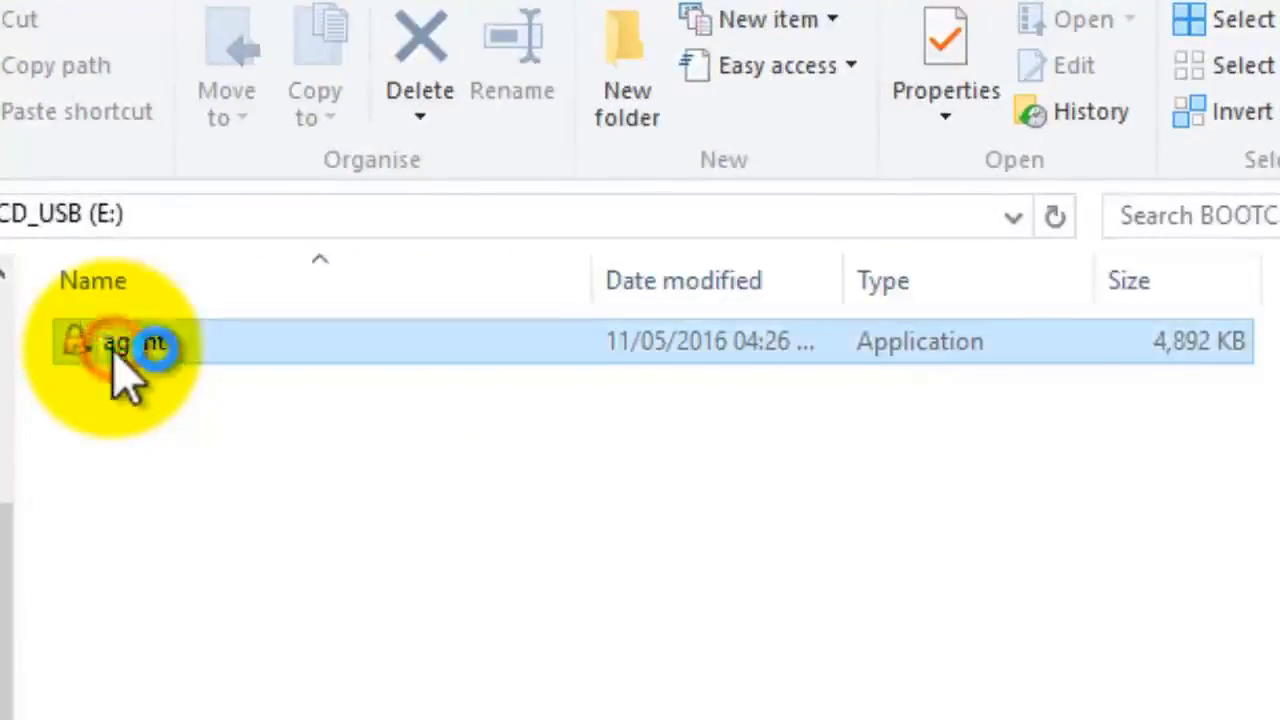
double_click(130, 344)
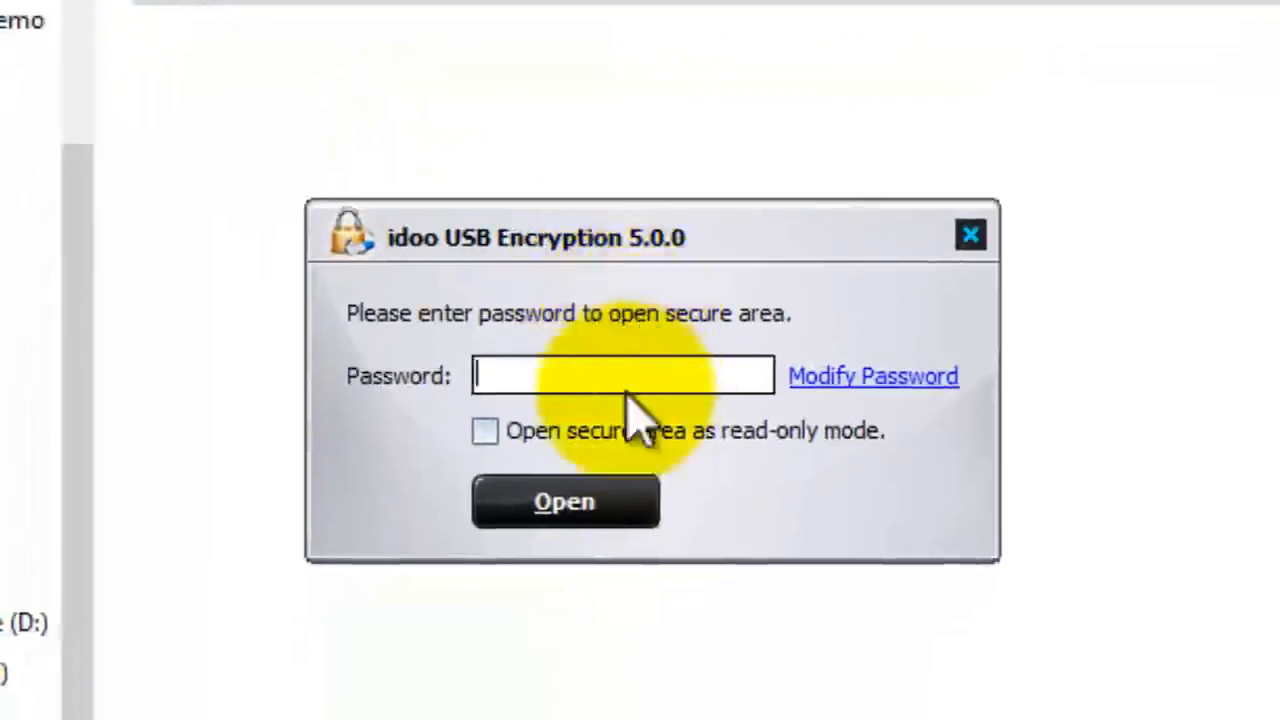
mouse_move(1030, 576)
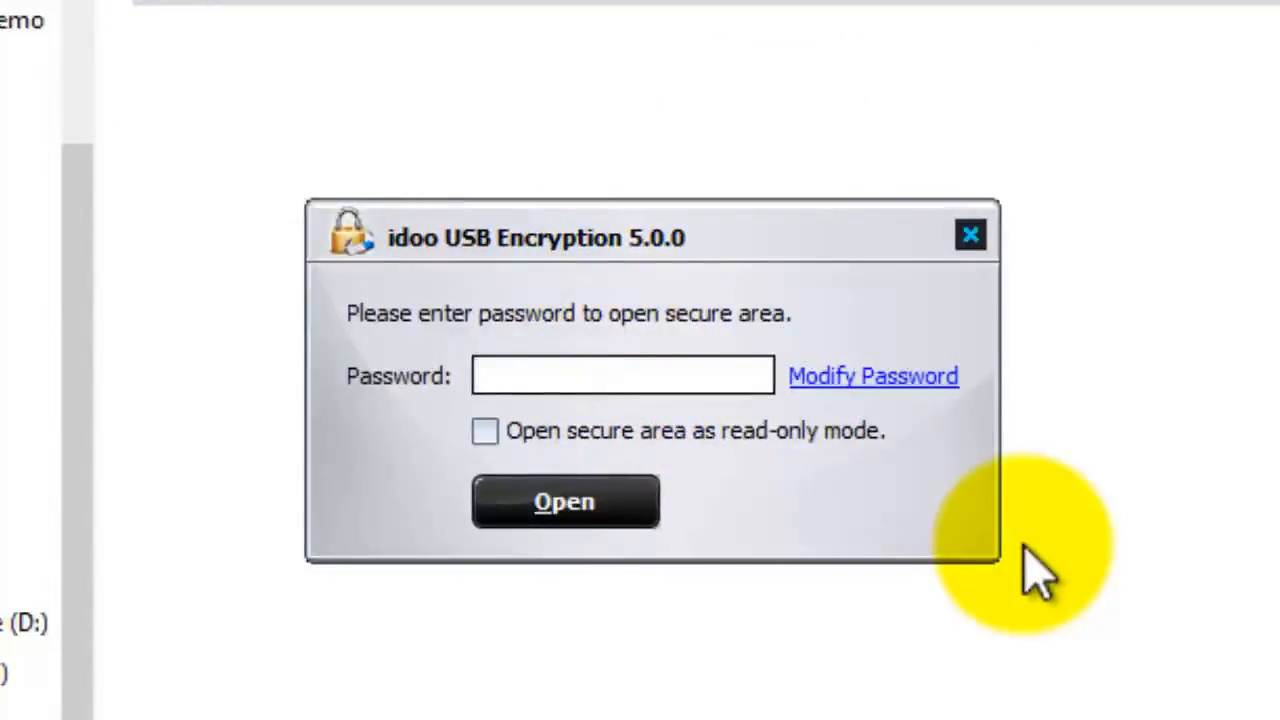
text(*******)
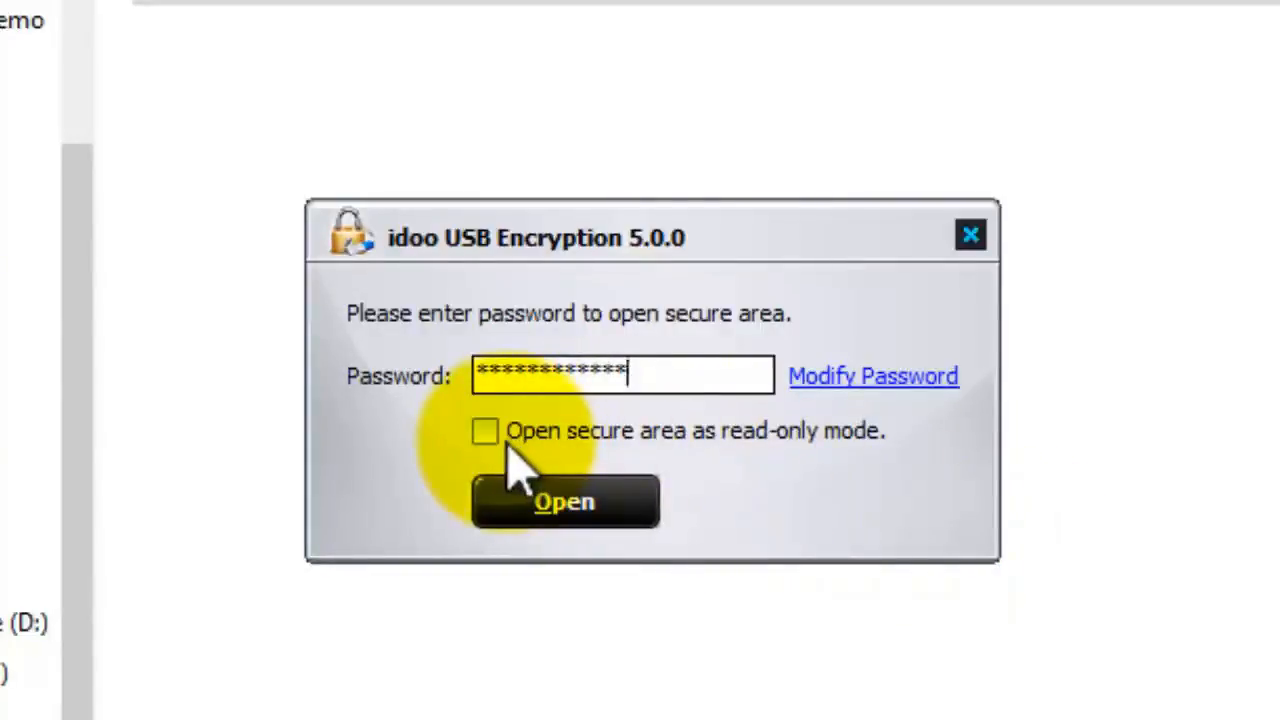
click(484, 432)
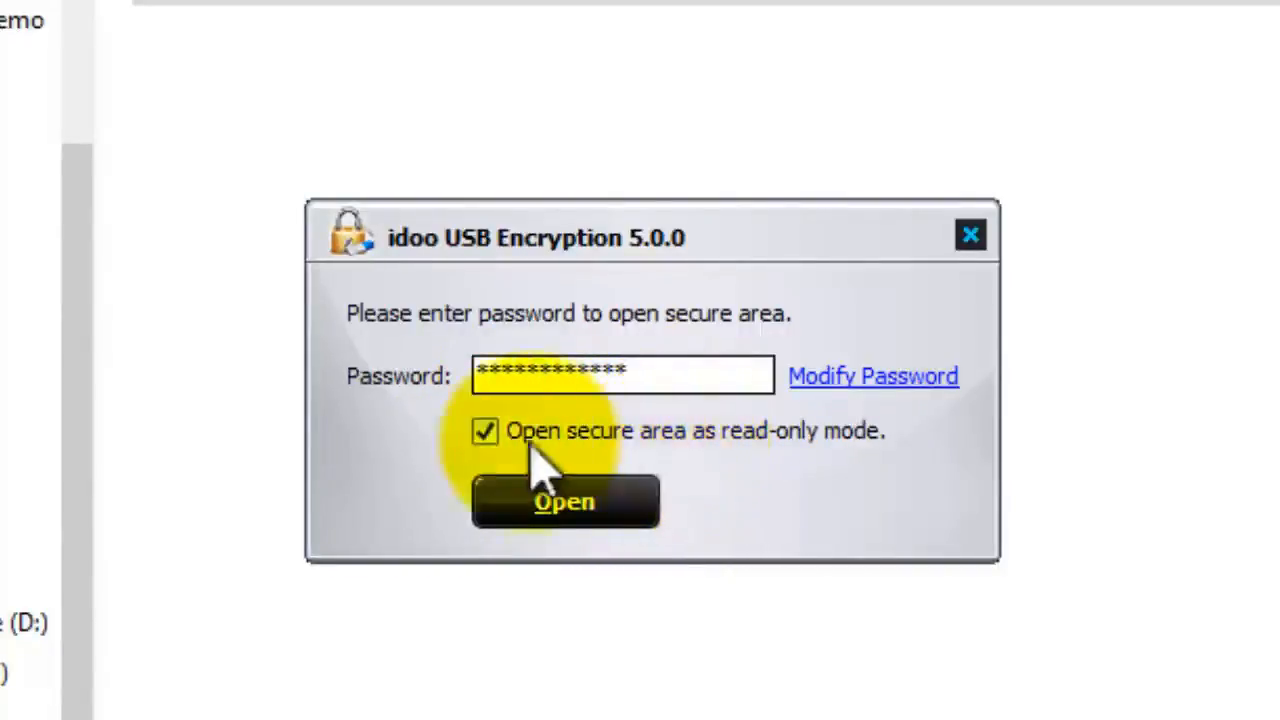
click(486, 430)
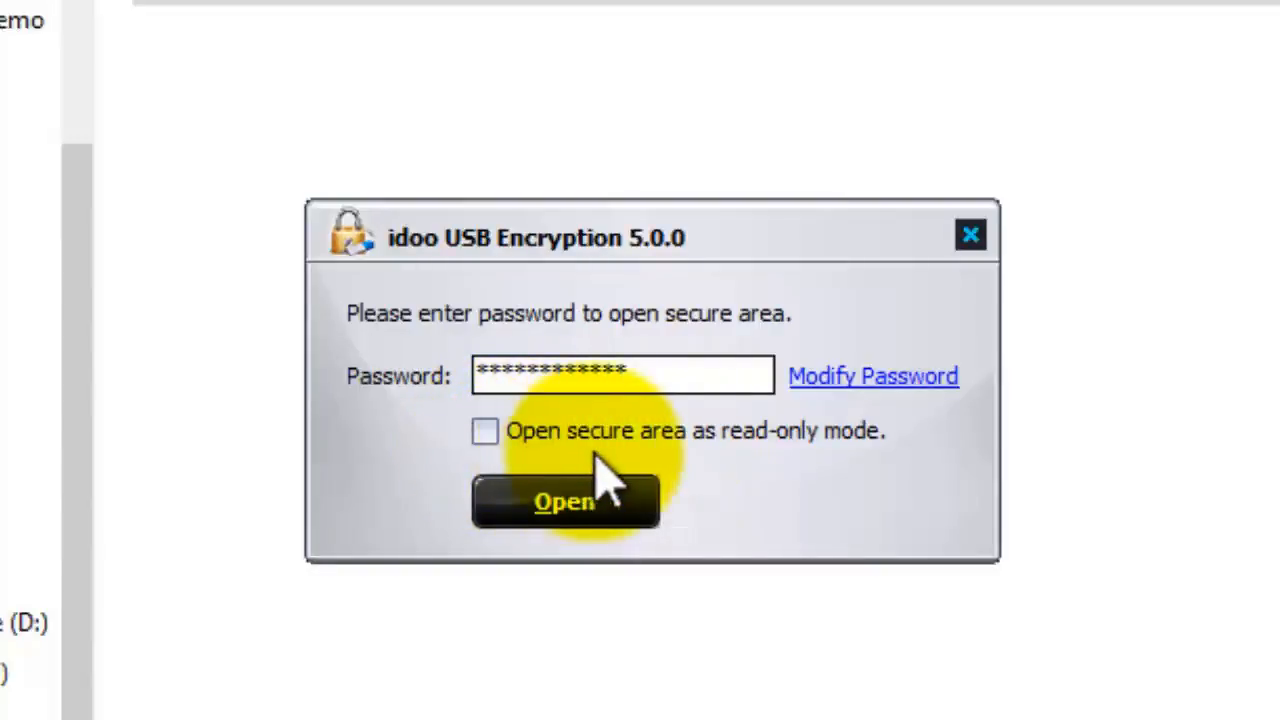
mouse_move(700, 500)
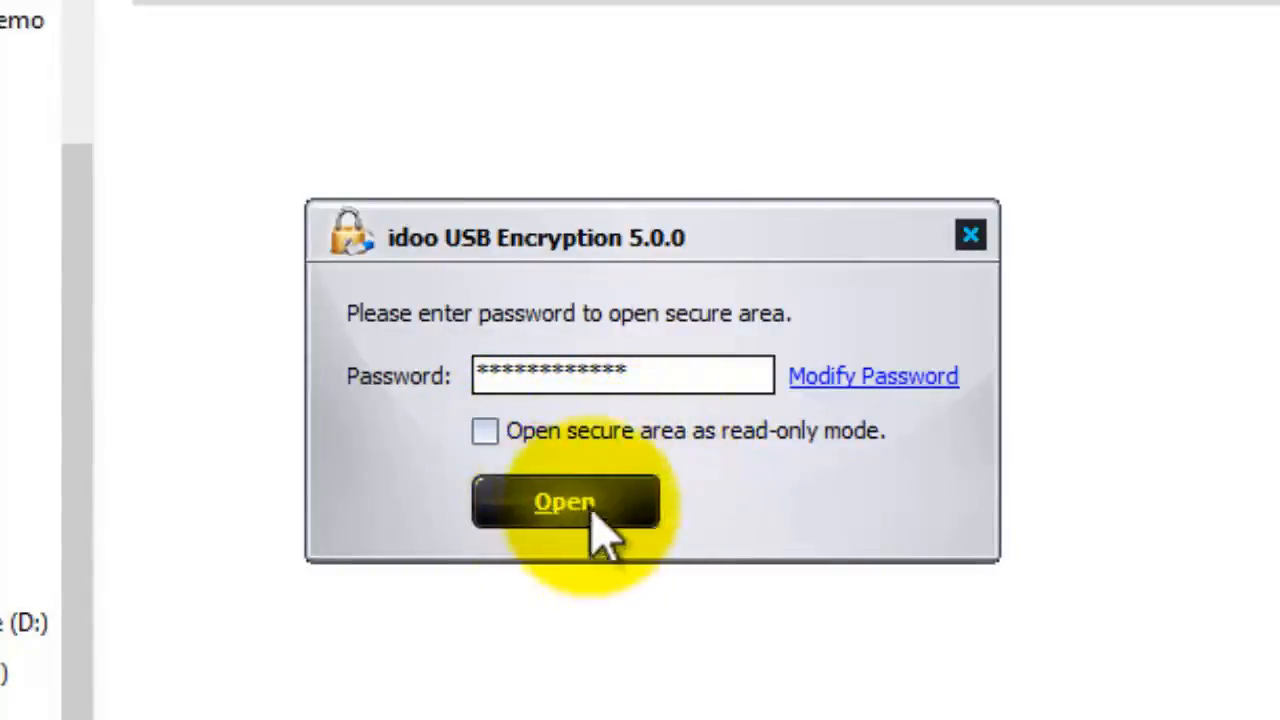
- Unlock the secure area and mount it as drive L:\ from the Drive Letter list
click(564, 500)
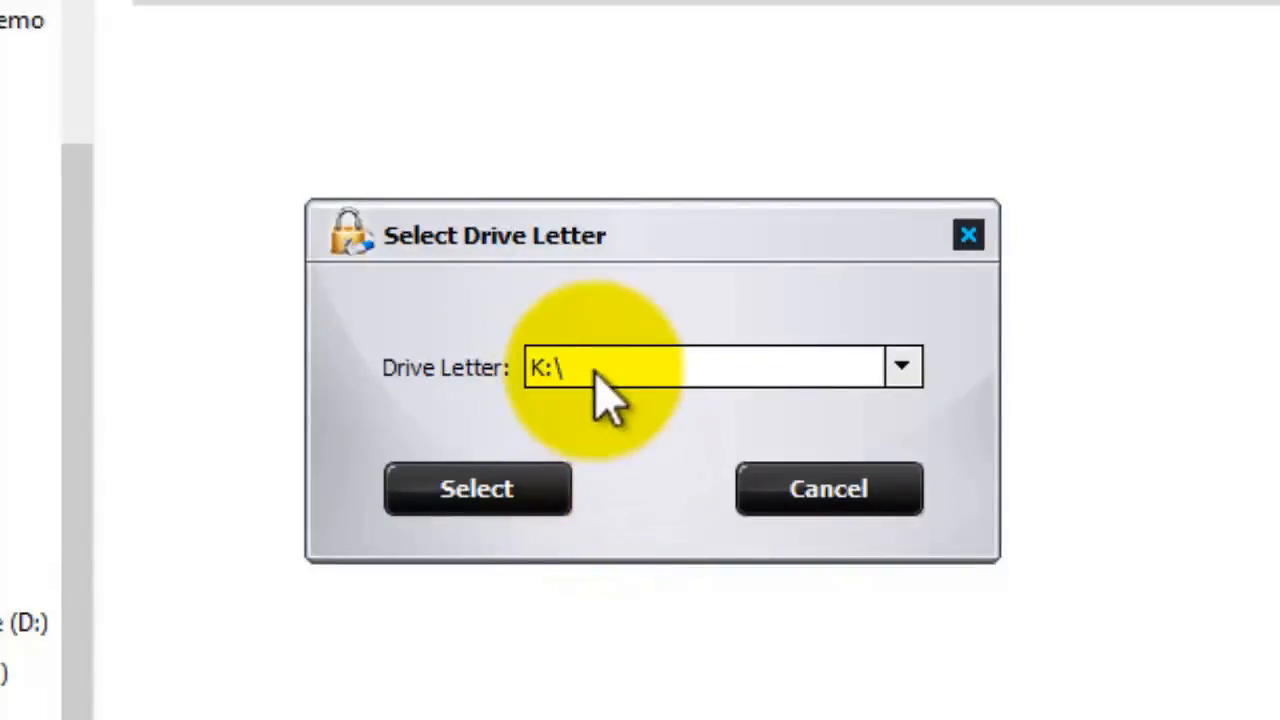
click(904, 366)
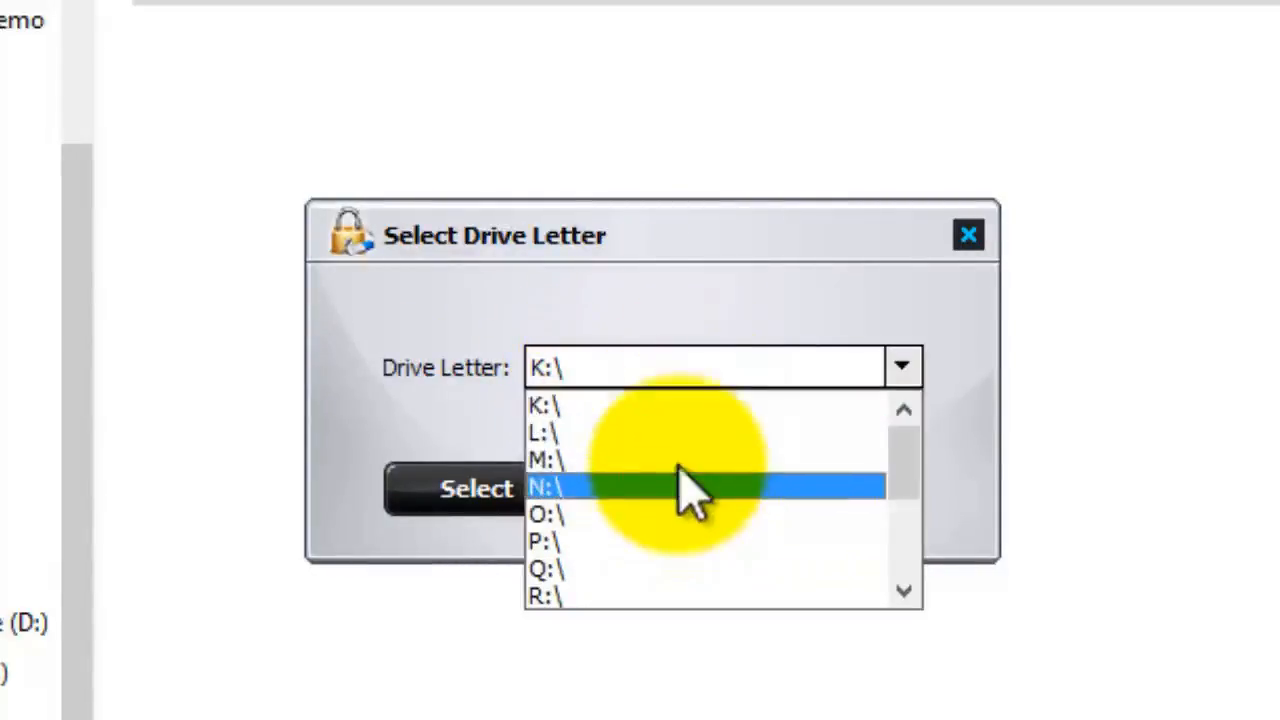
click(546, 436)
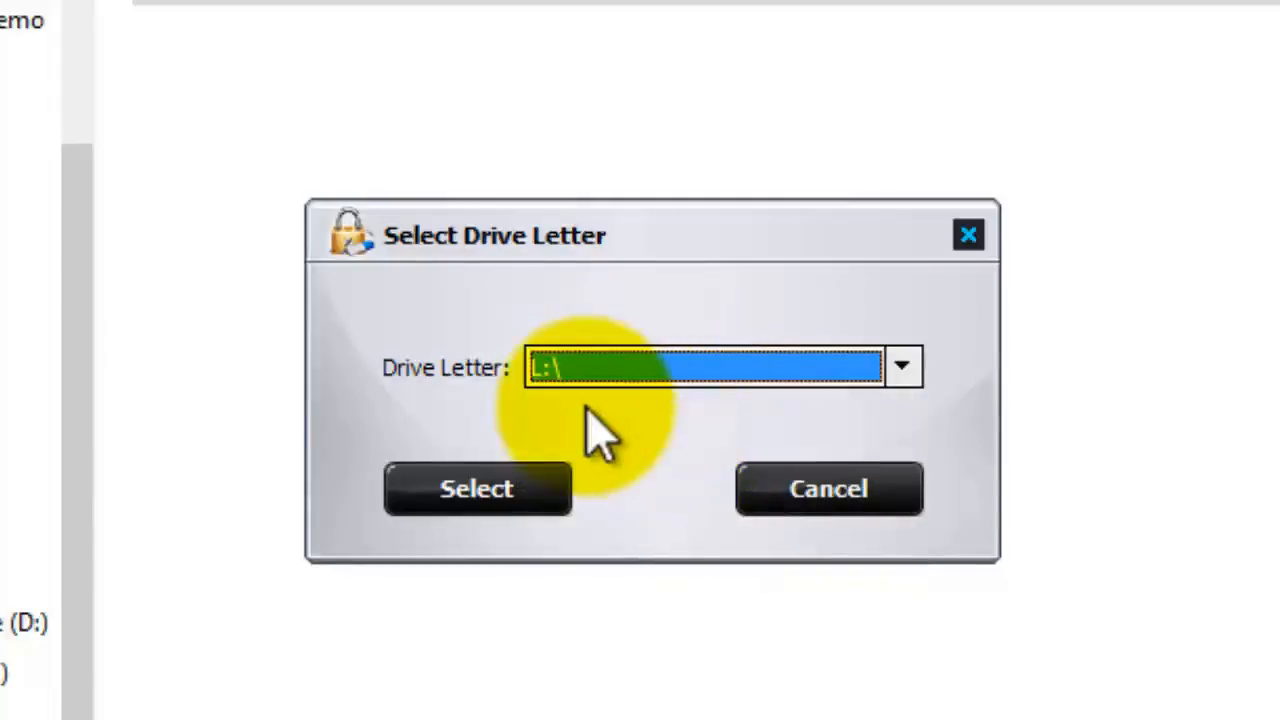
click(476, 488)
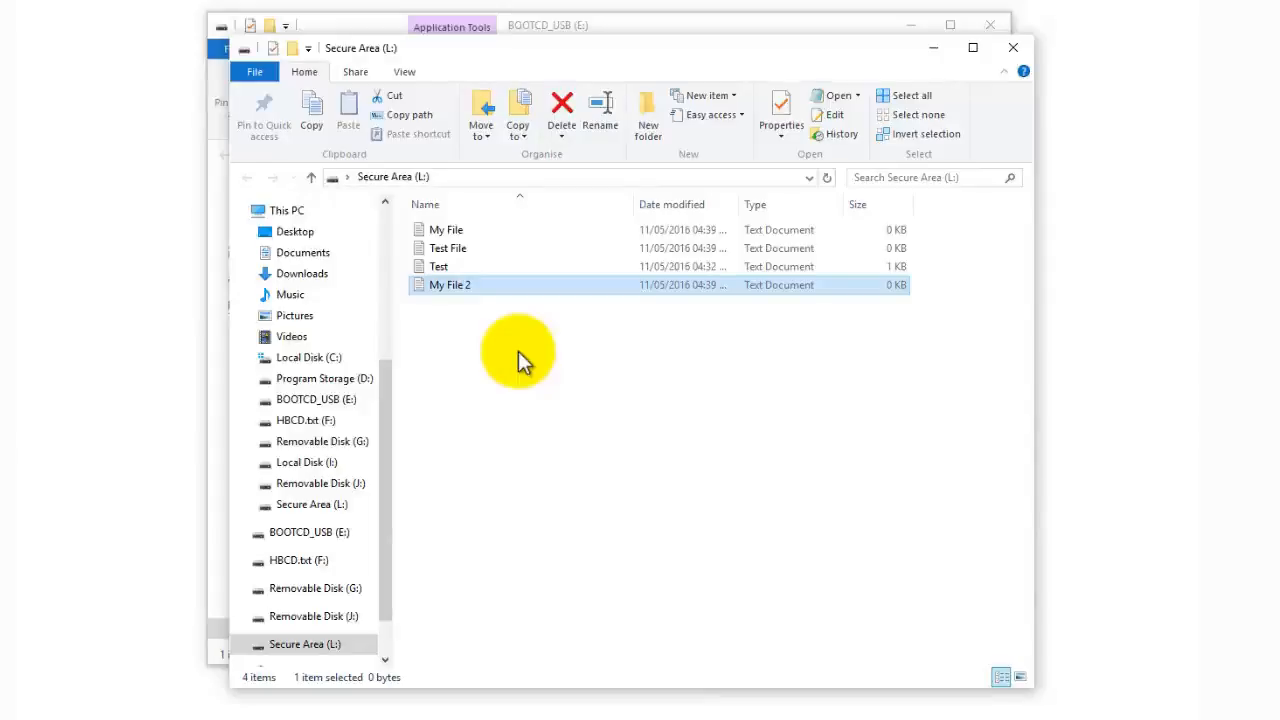
mouse_move(978, 118)
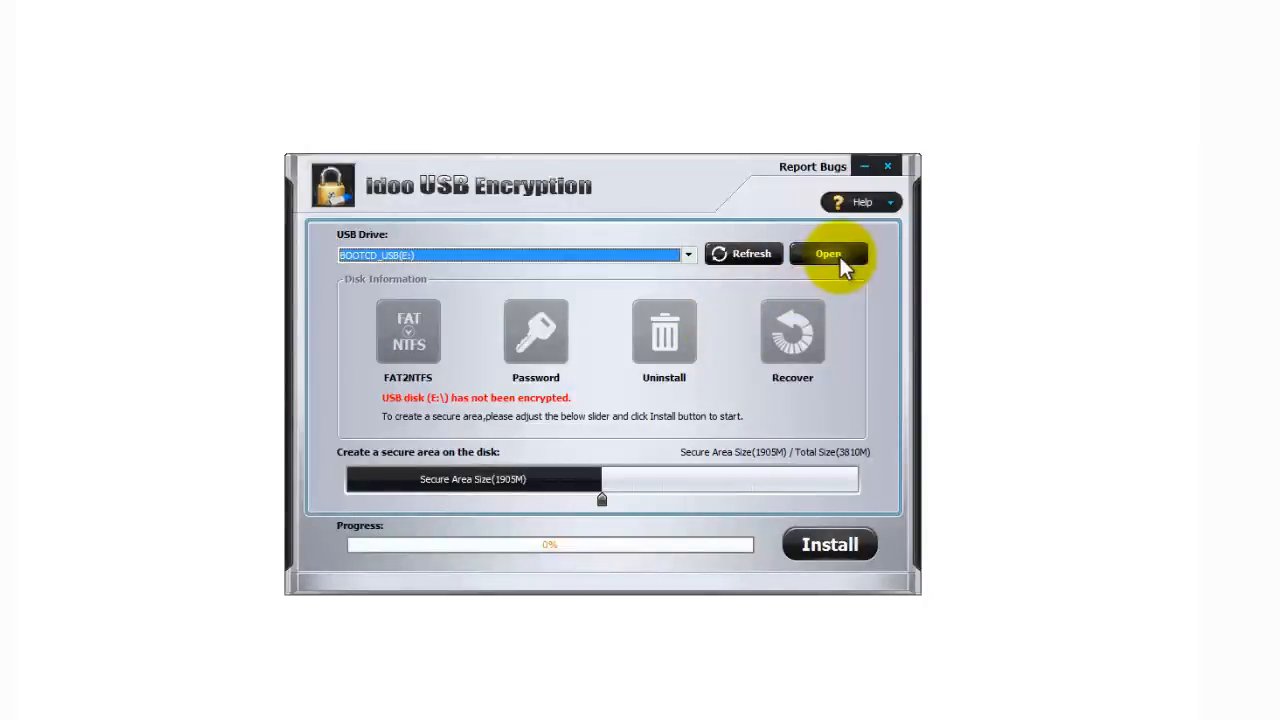
mouse_move(830, 280)
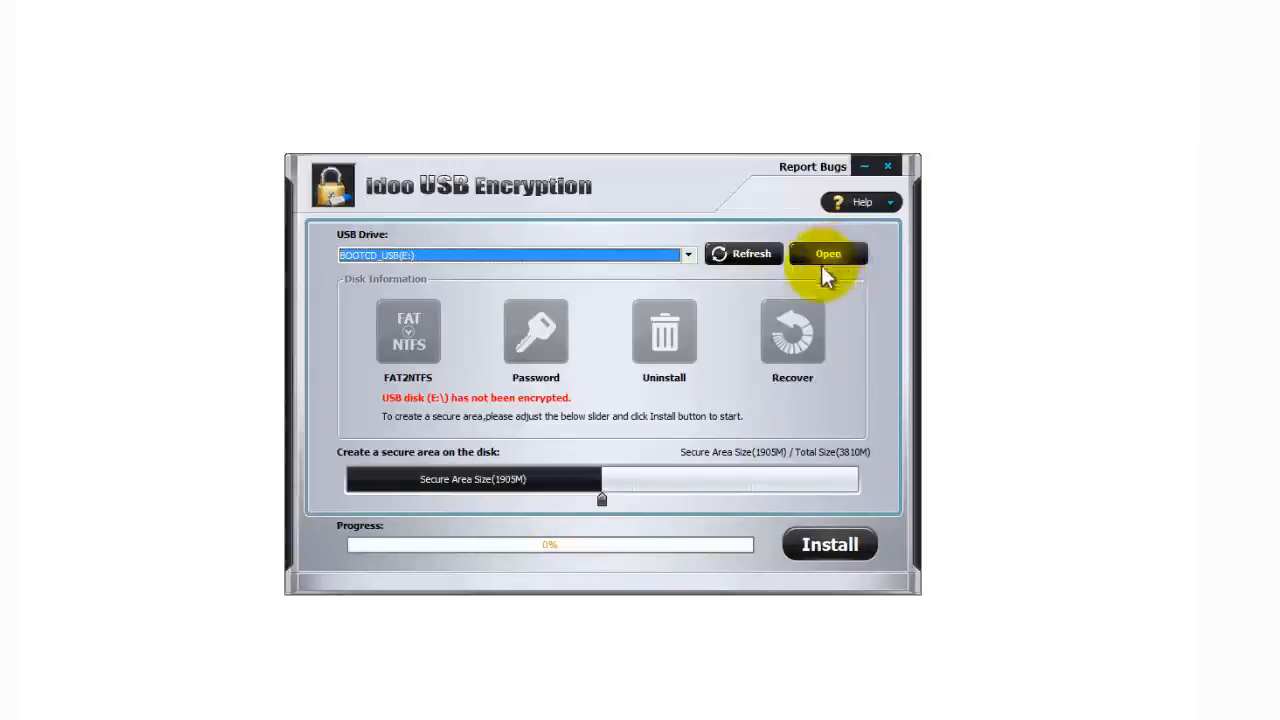
mouse_move(730, 342)
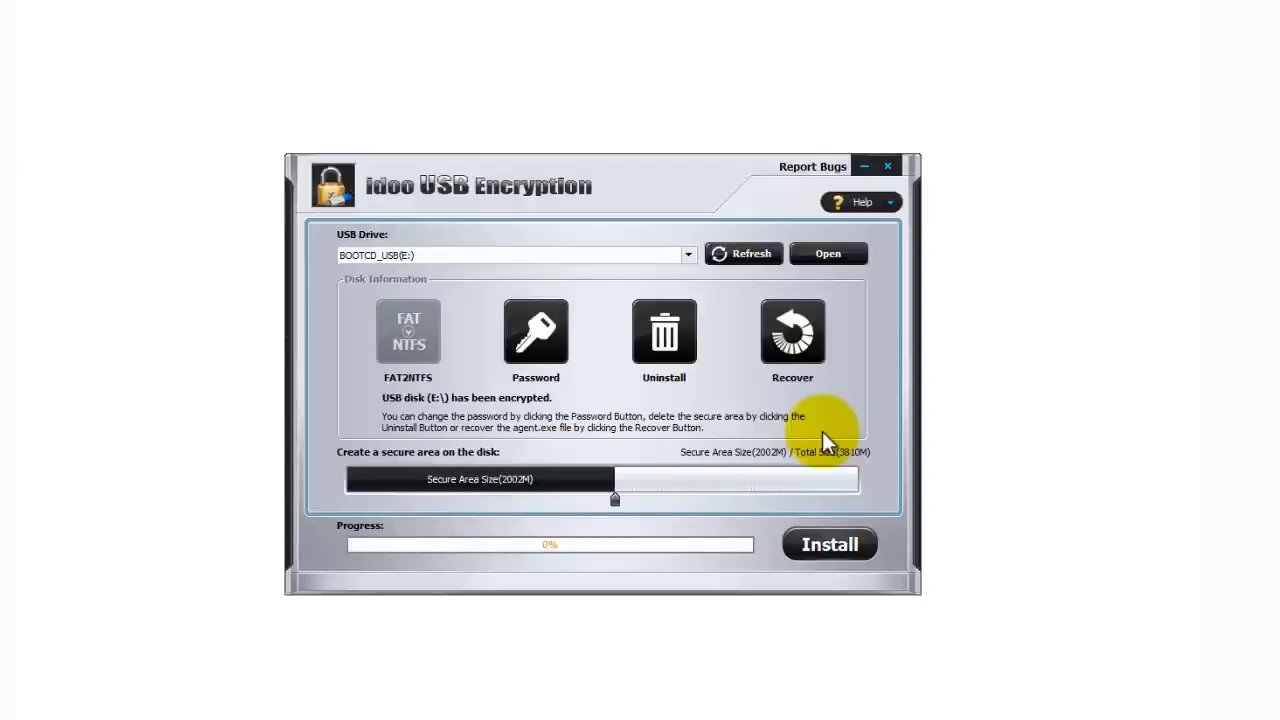
mouse_move(822, 444)
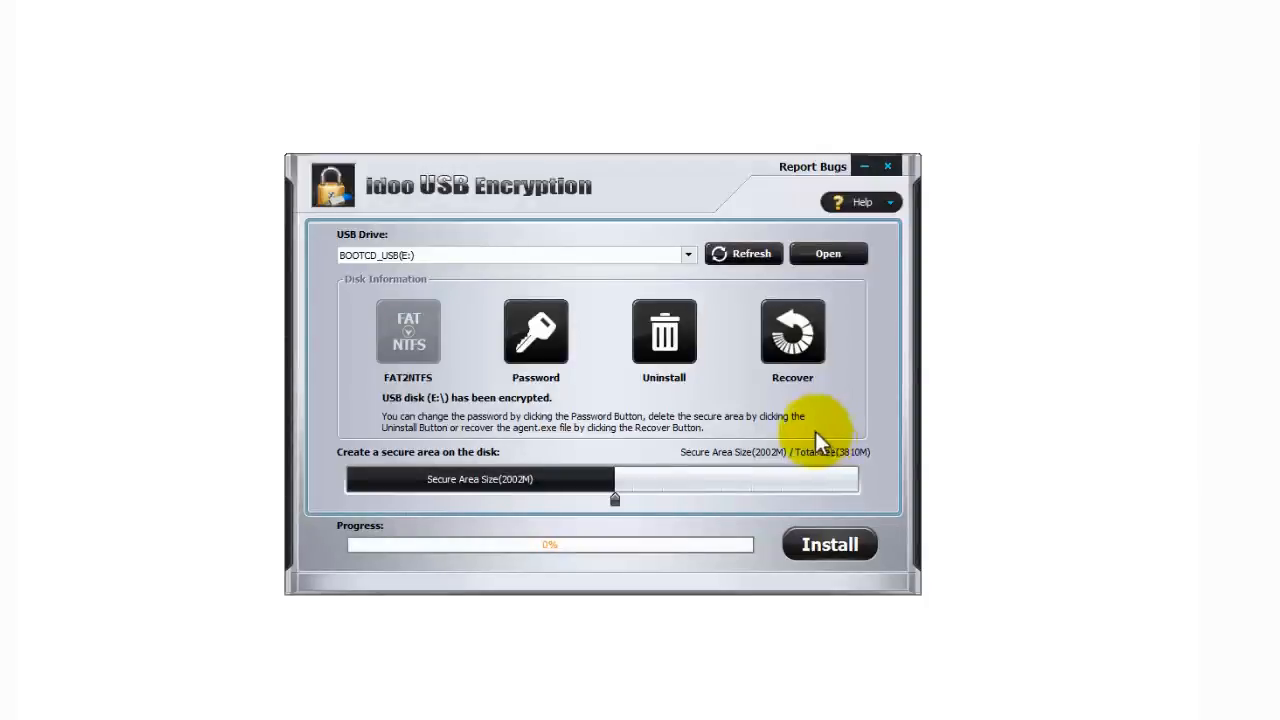
mouse_move(656, 398)
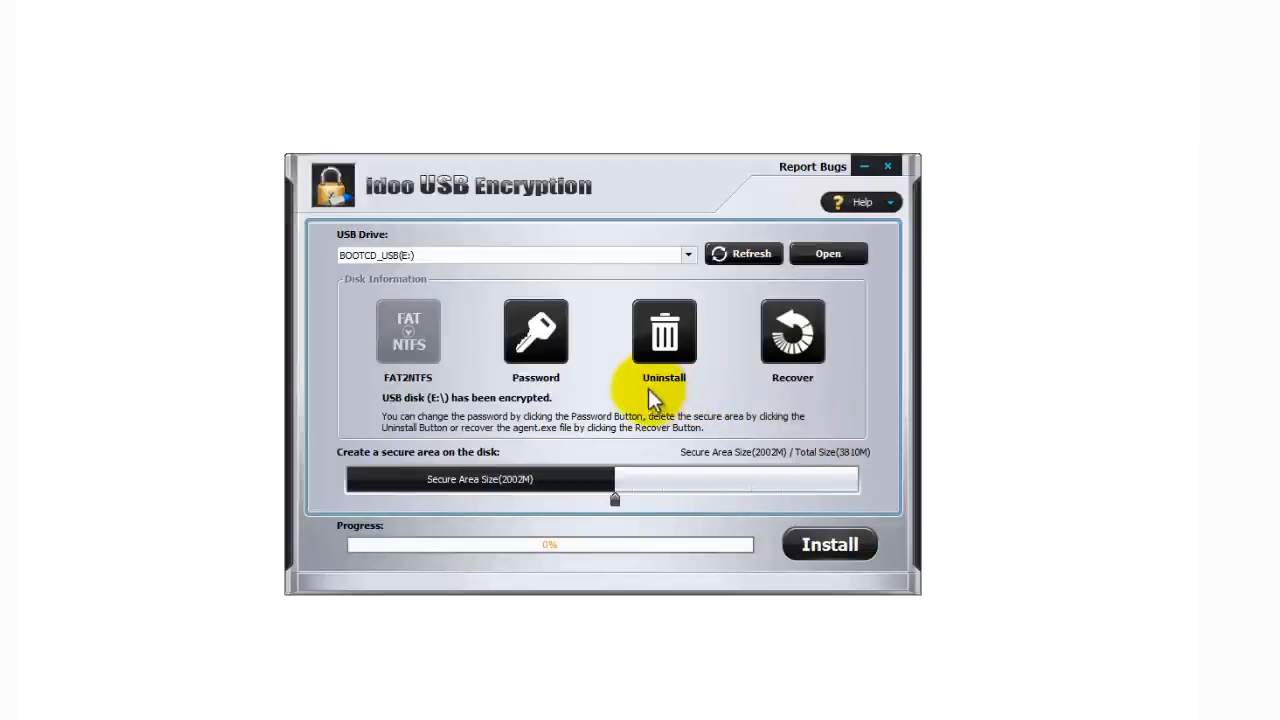
mouse_move(620, 348)
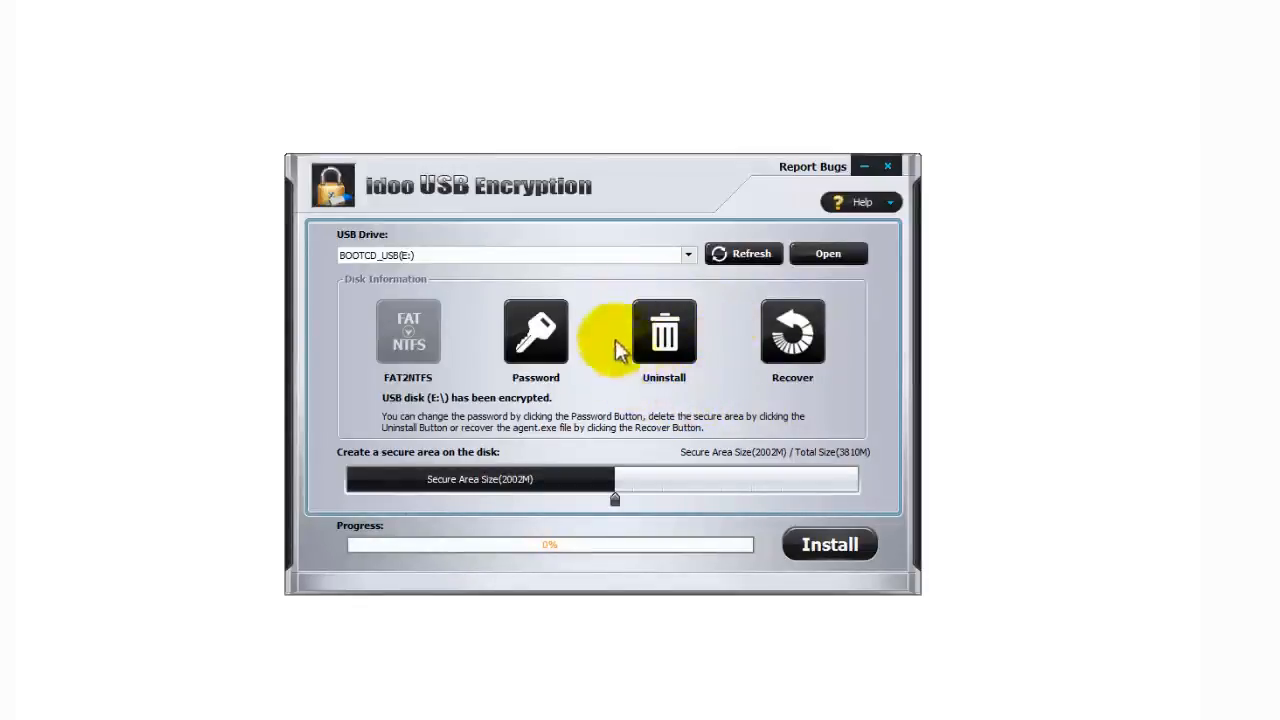
mouse_move(672, 338)
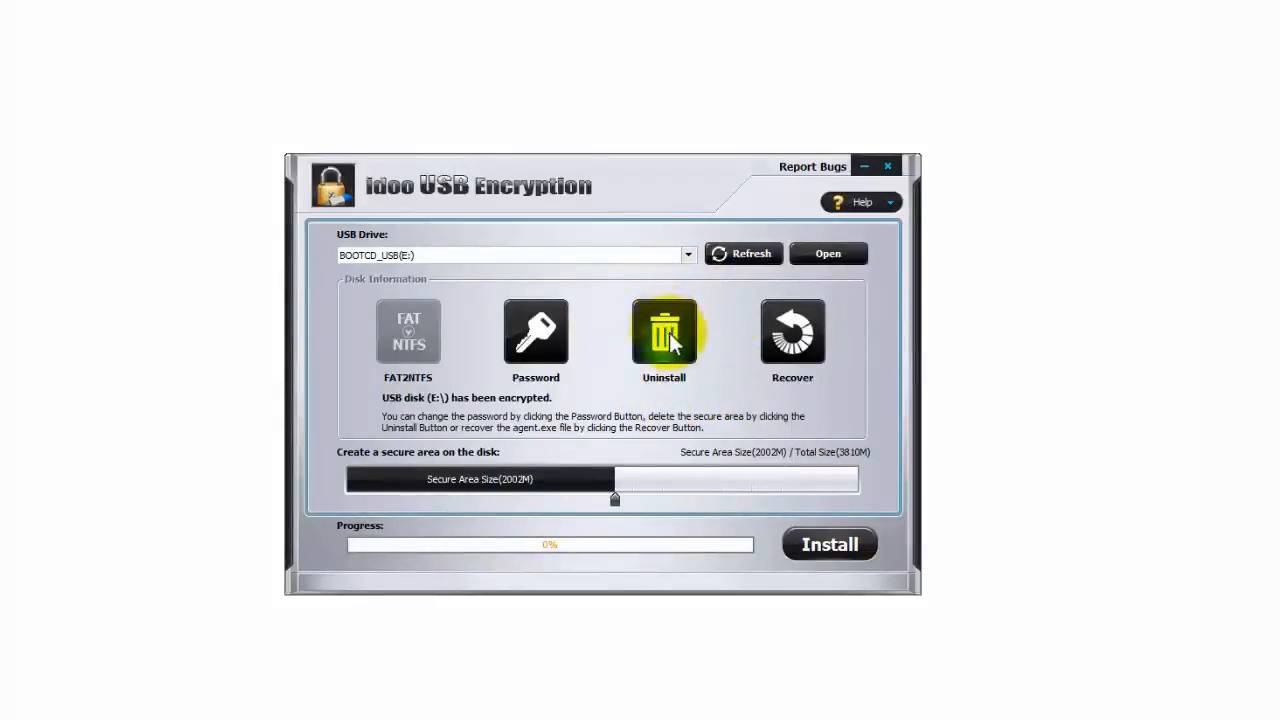
mouse_move(780, 320)
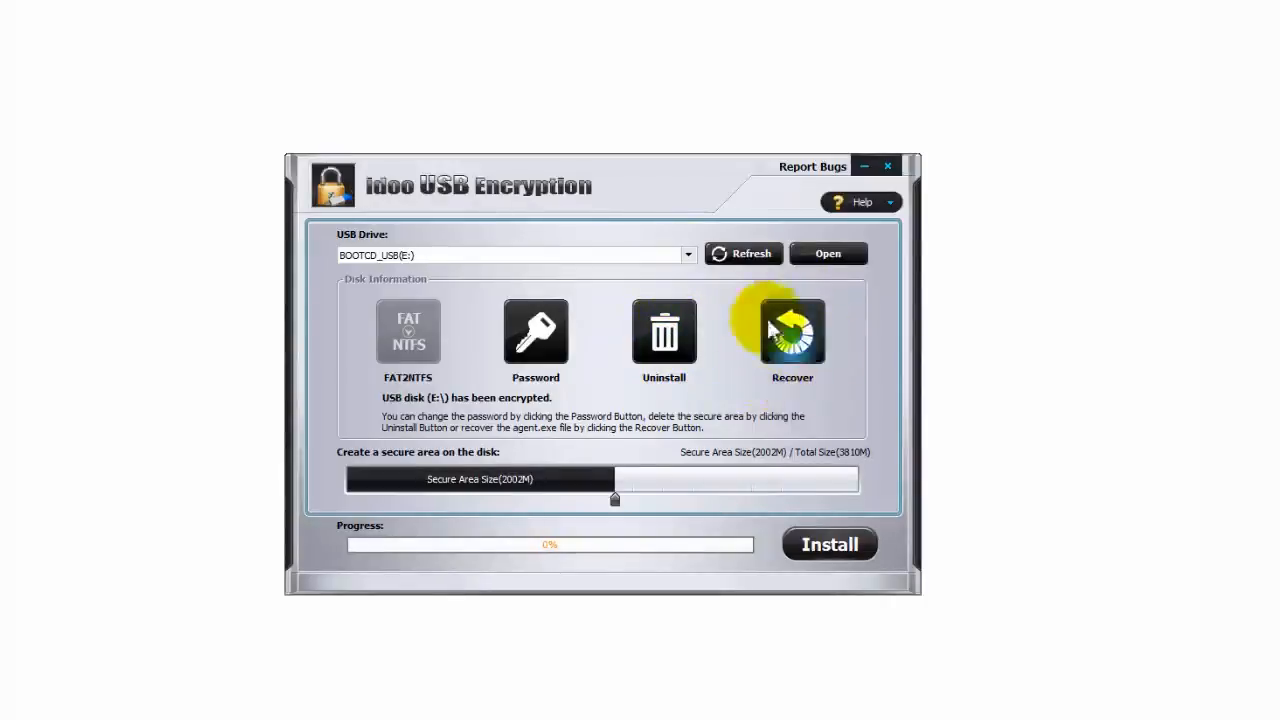
mouse_move(840, 364)
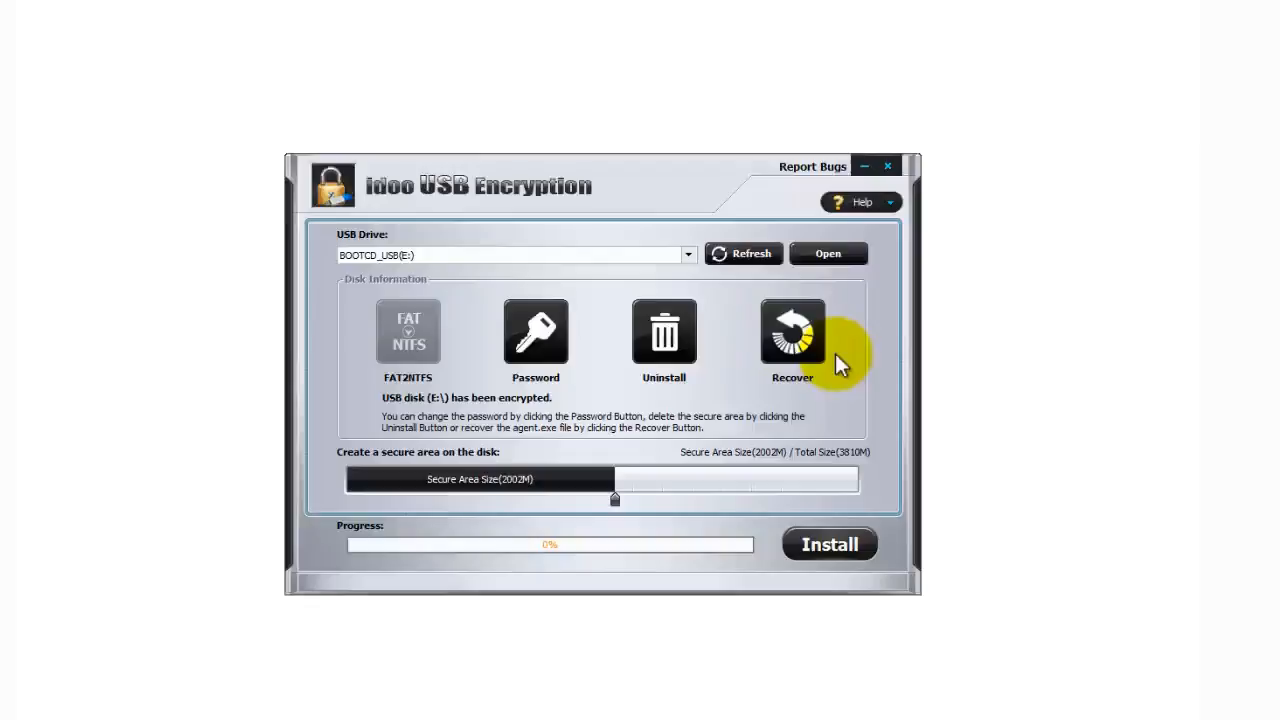
mouse_move(776, 392)
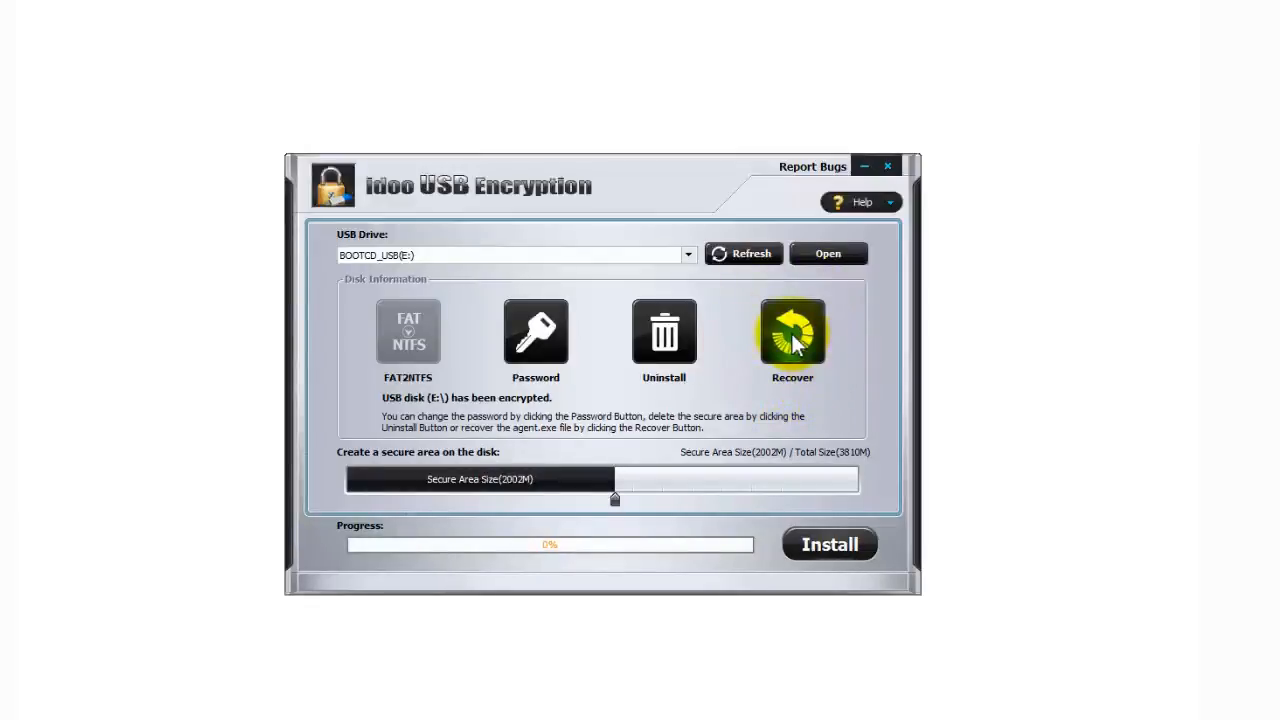
mouse_move(738, 318)
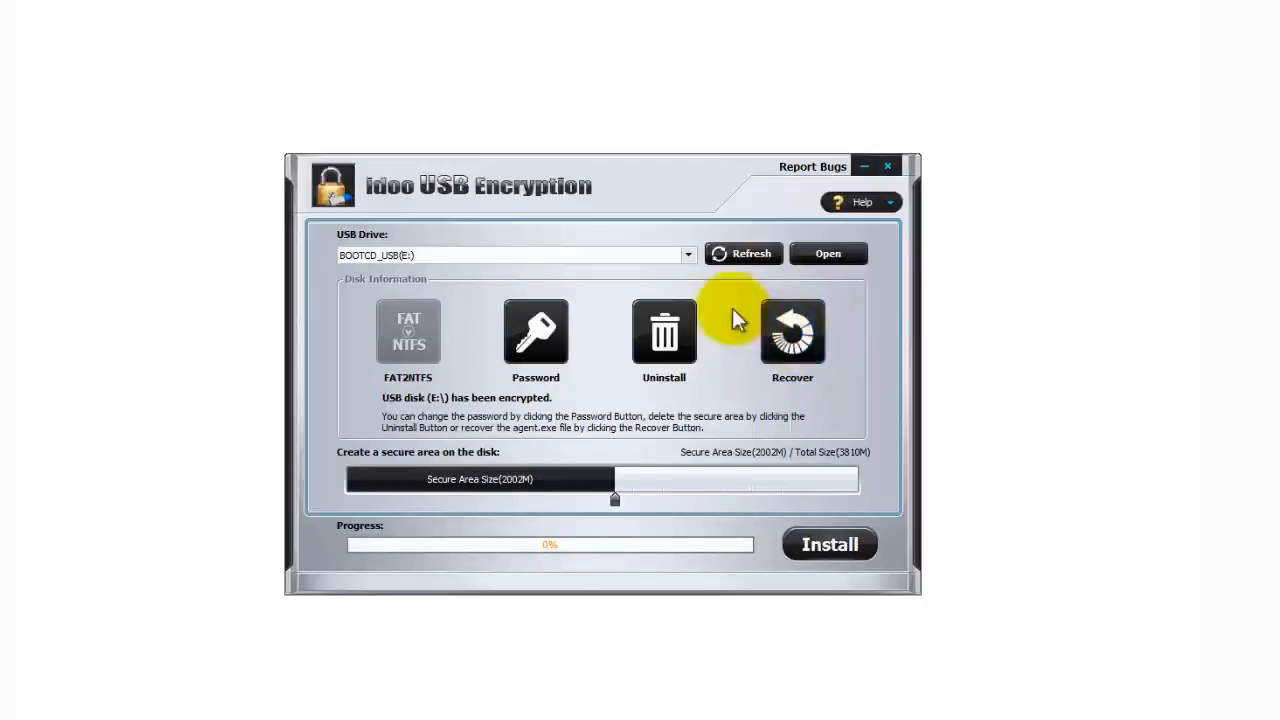
click(688, 254)
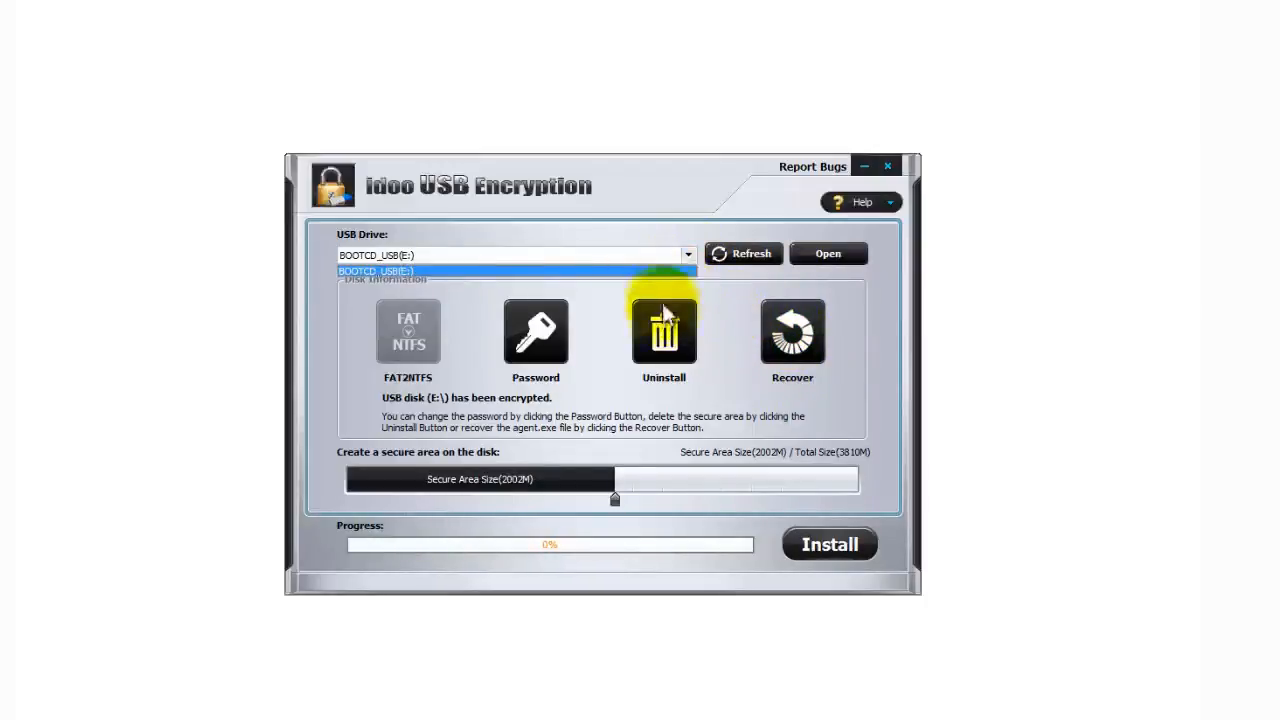
mouse_move(716, 284)
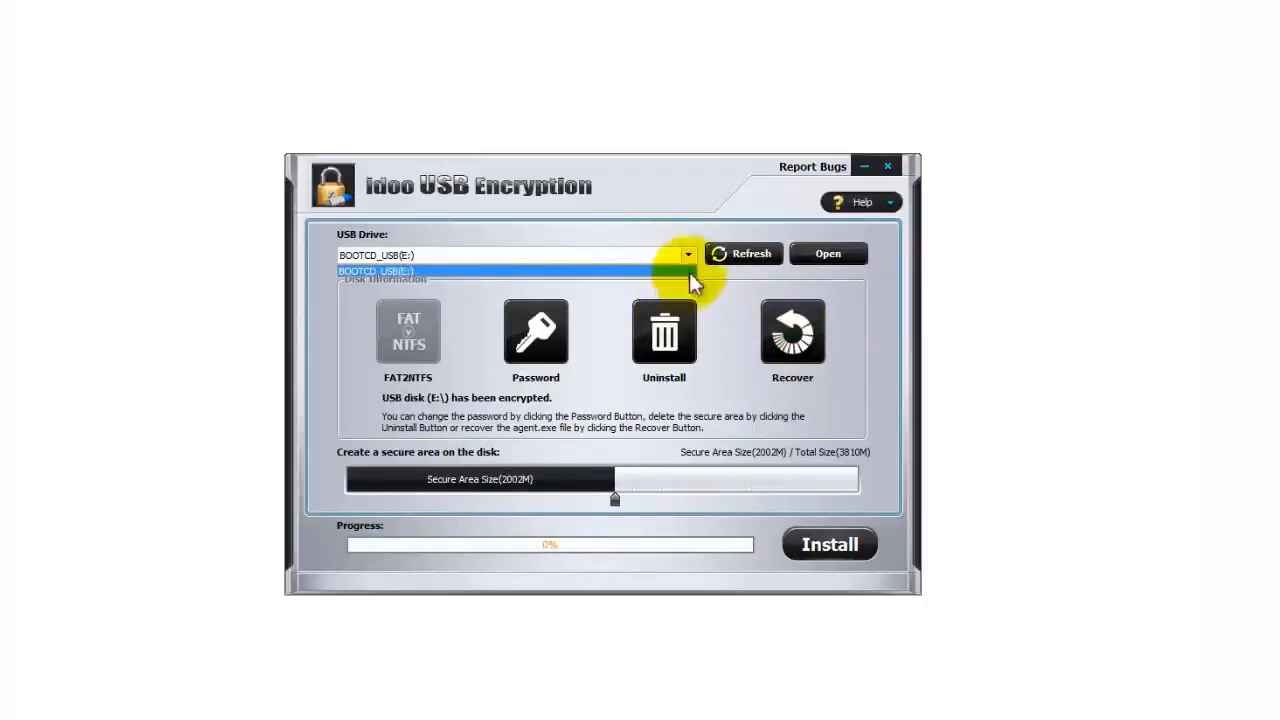